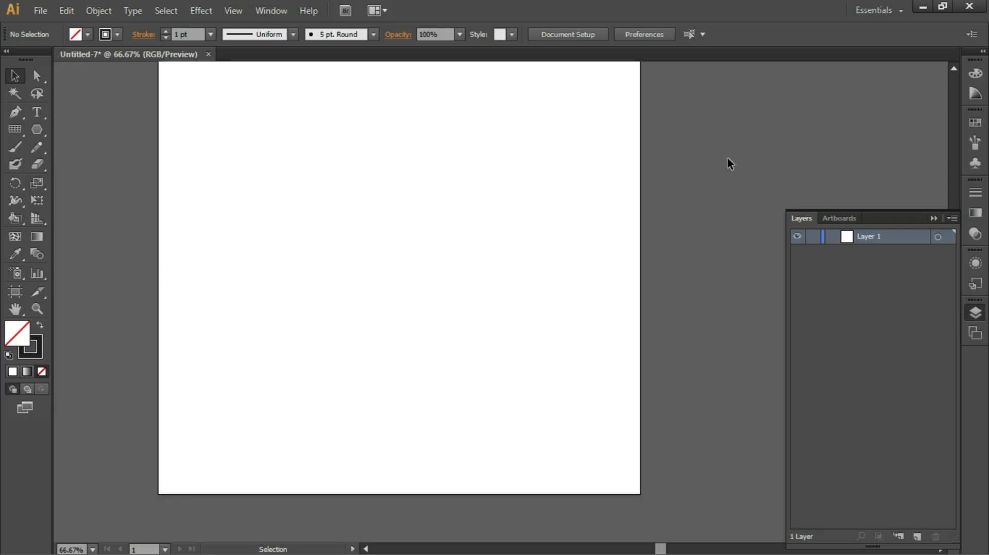
mouse_move(723, 148)
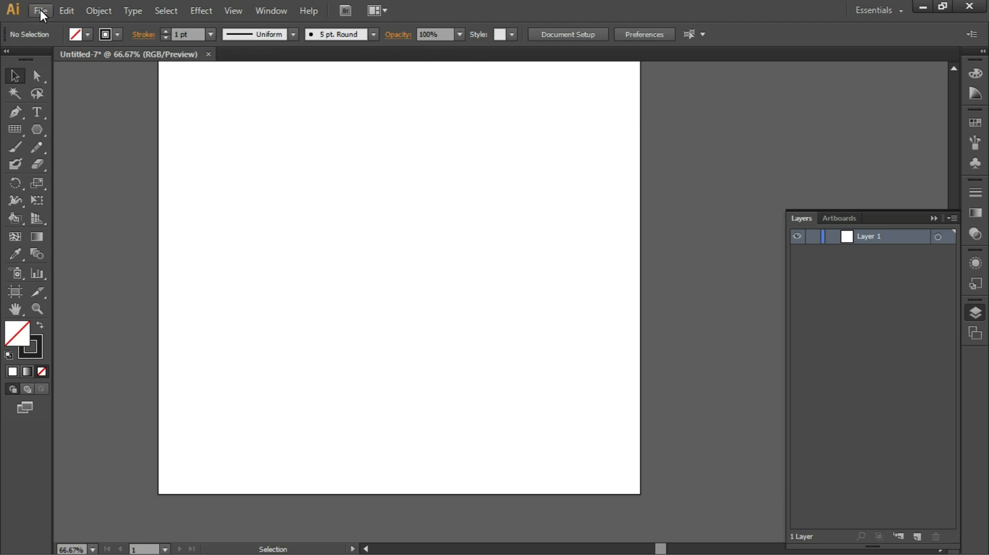
mouse_move(41, 16)
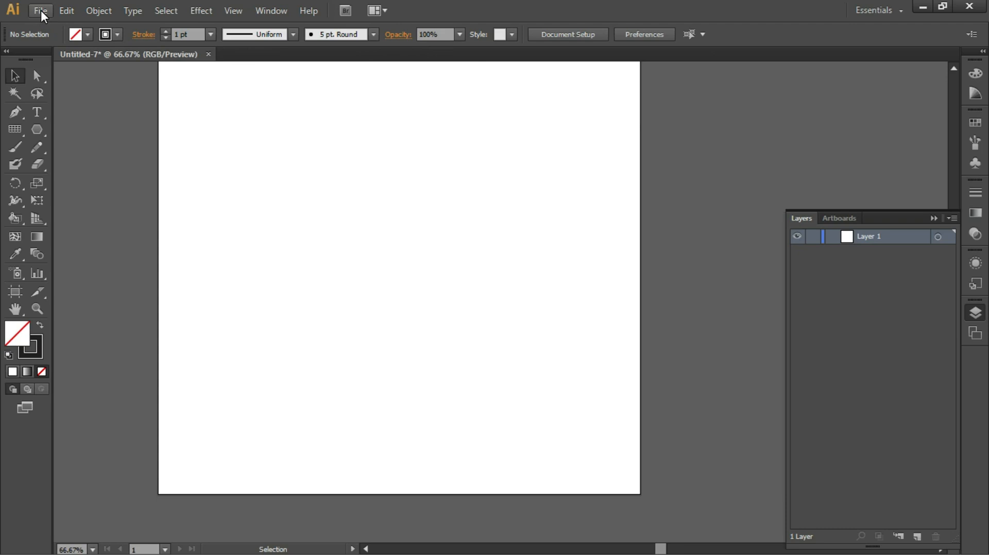
- Place a three-sided polygon of 50 pt radius near the artboard's upper left with the Polygon tool
click(37, 130)
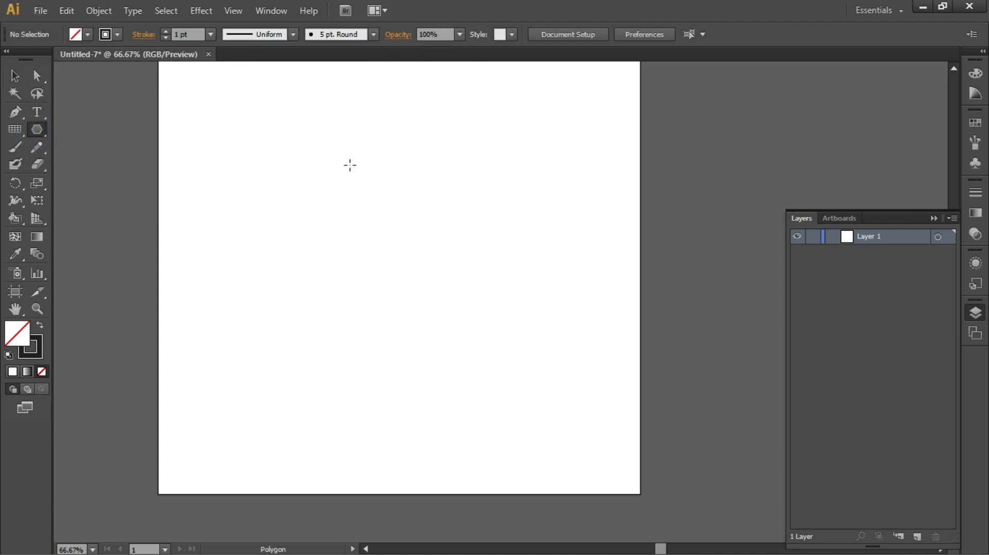
click(349, 165)
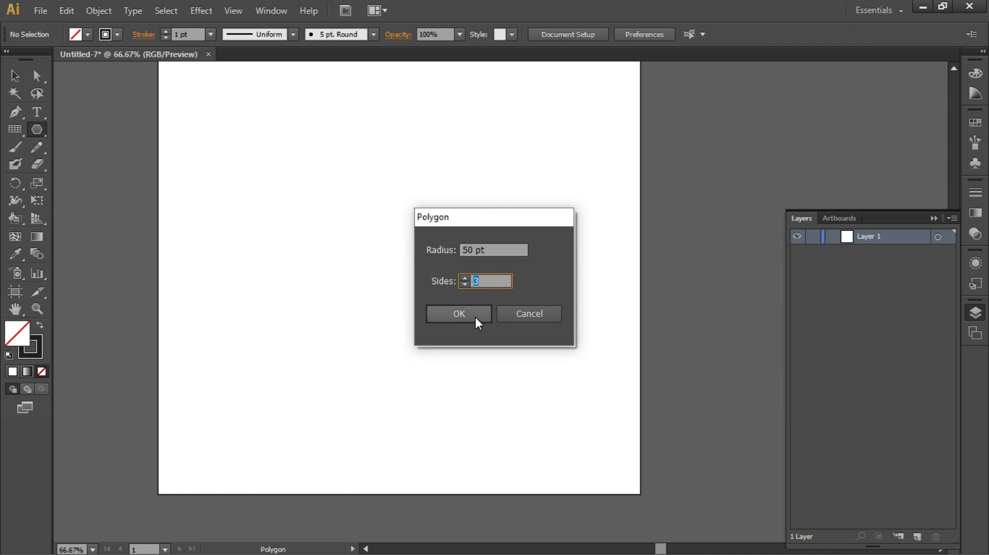
click(459, 313)
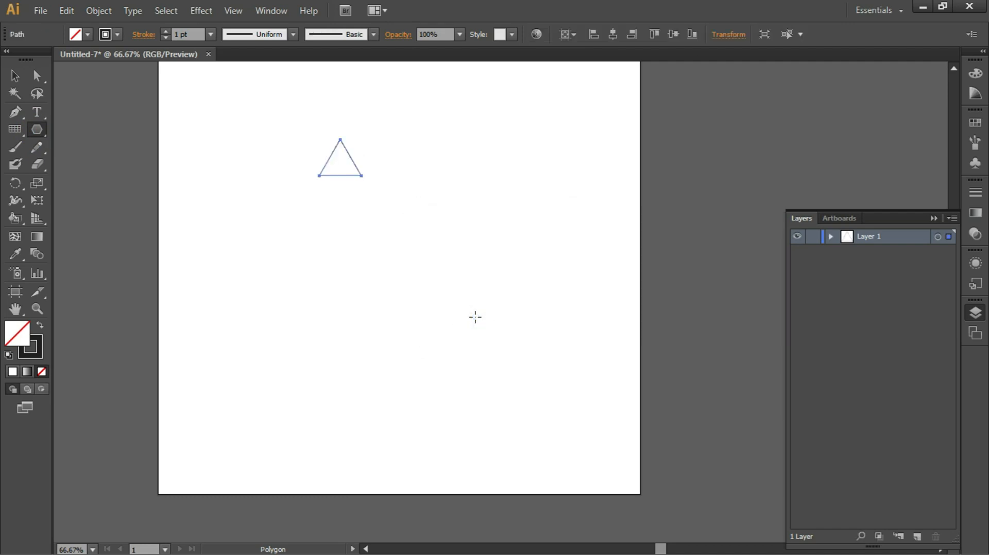
mouse_move(14, 76)
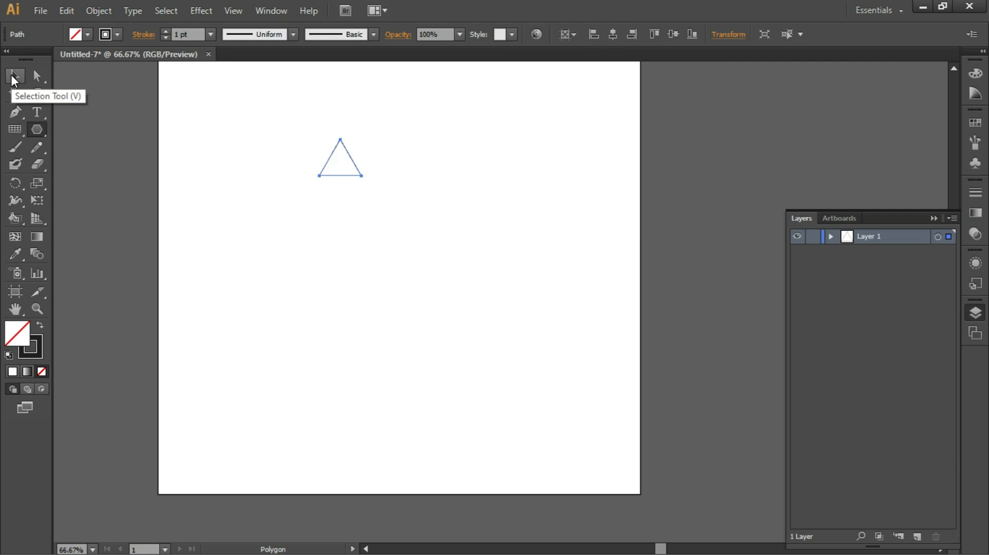
- Scale the triangle up from its corner and move it lower on the artboard
click(14, 77)
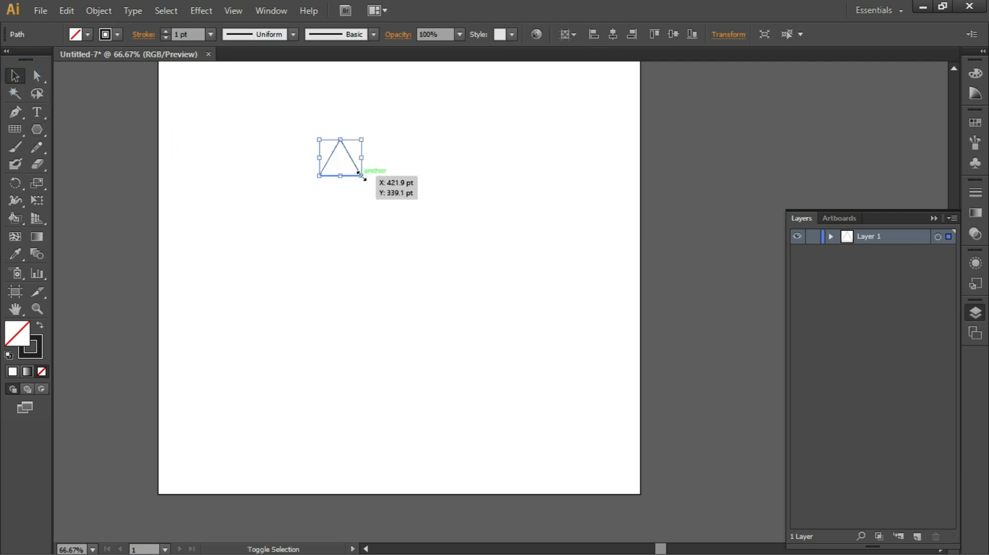
drag(359, 178, 586, 371)
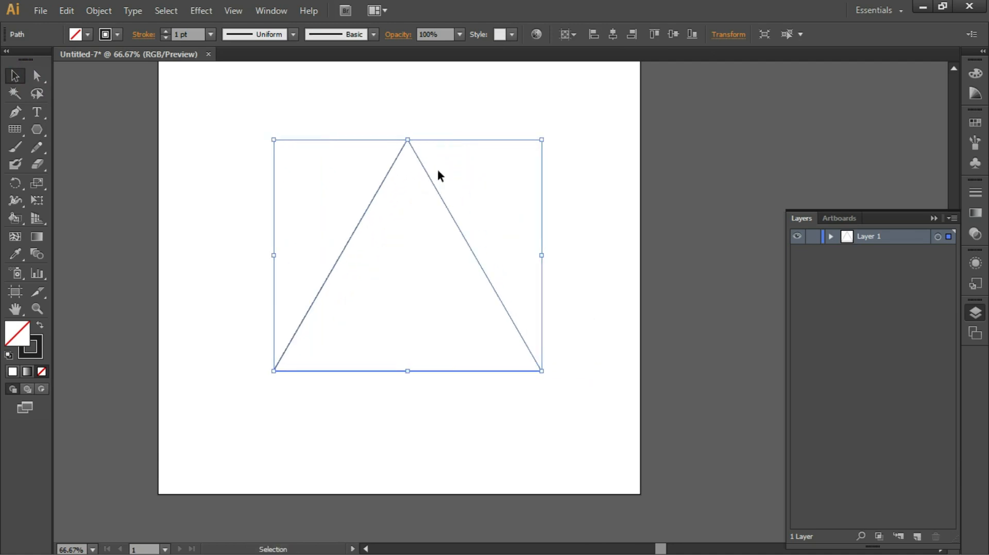
drag(407, 140, 407, 184)
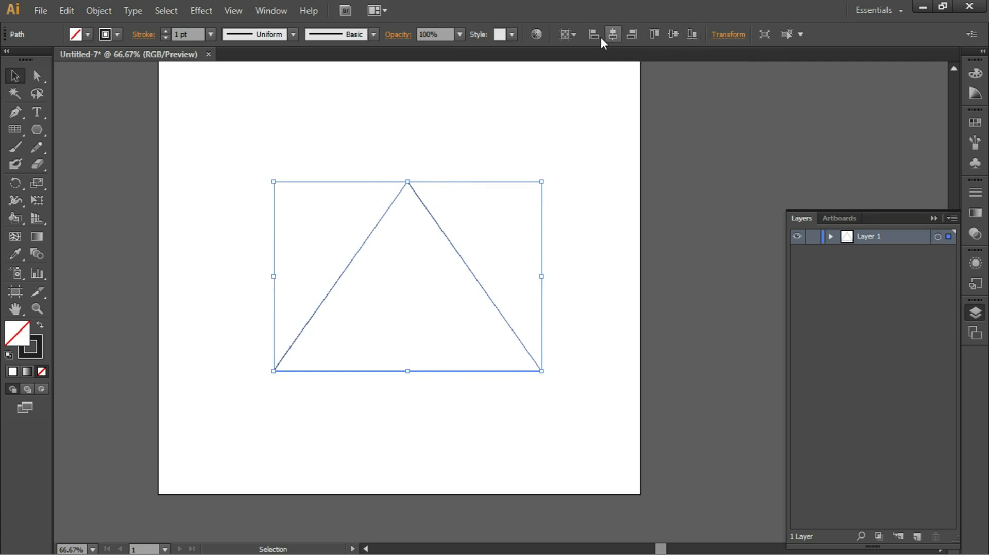
- Align to Artboard and centre the triangle on it
click(565, 34)
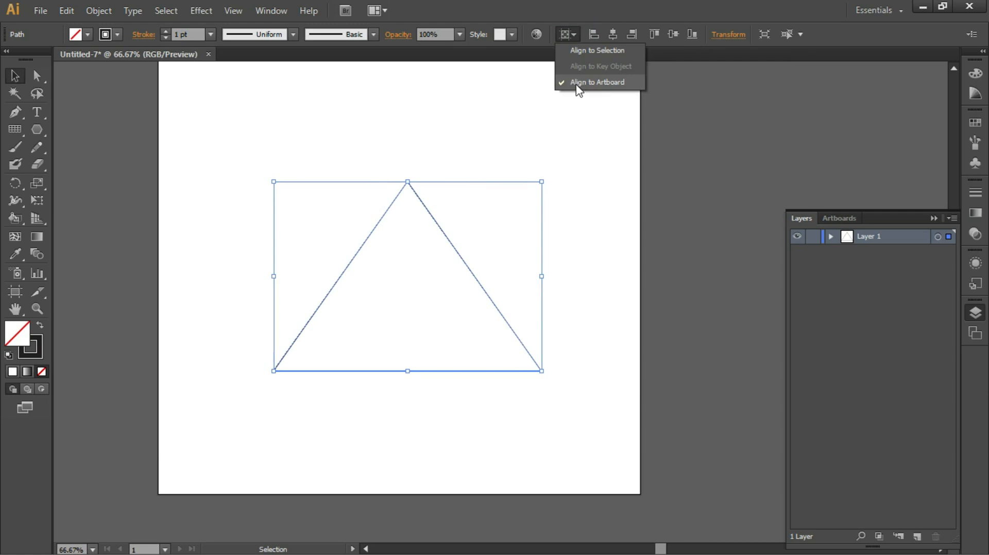
mouse_move(605, 88)
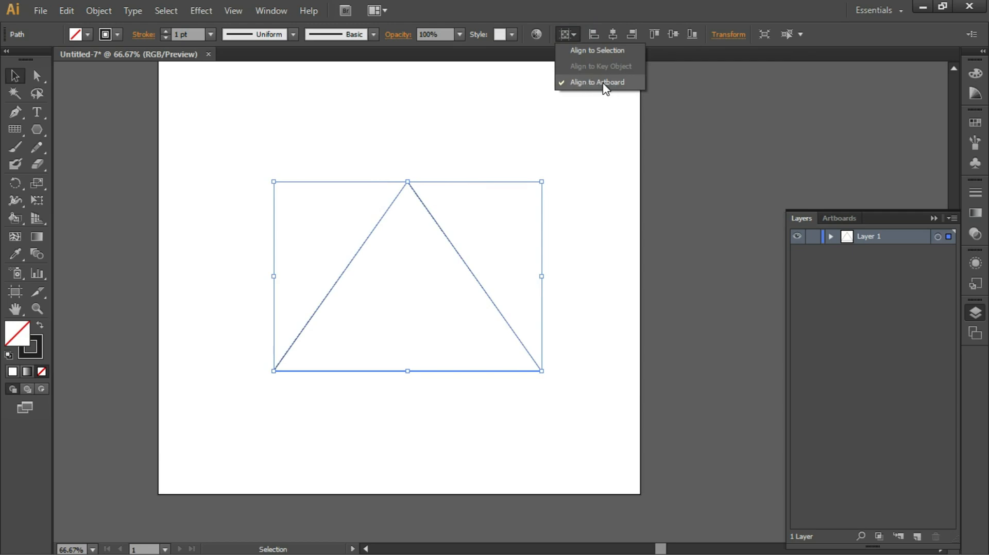
click(612, 34)
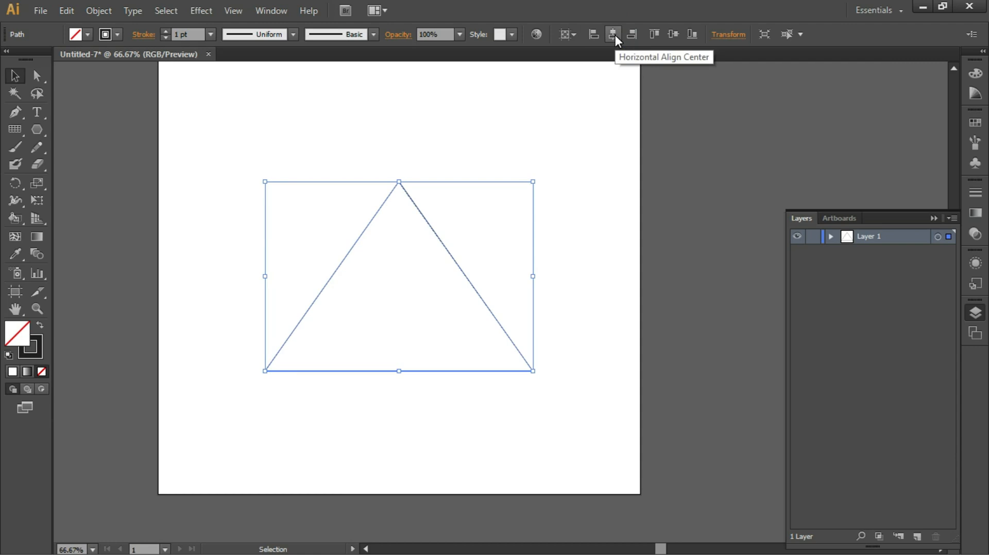
mouse_move(673, 34)
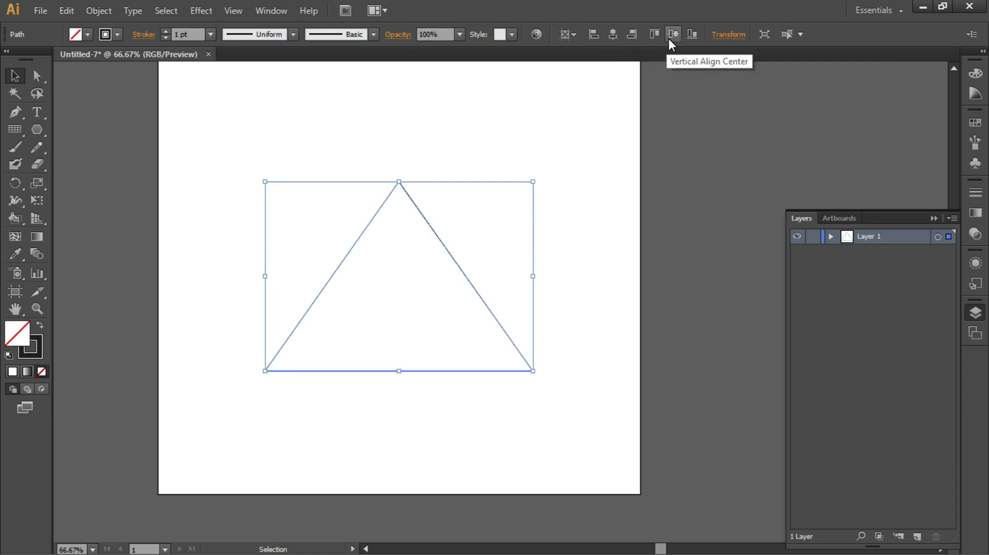
click(673, 34)
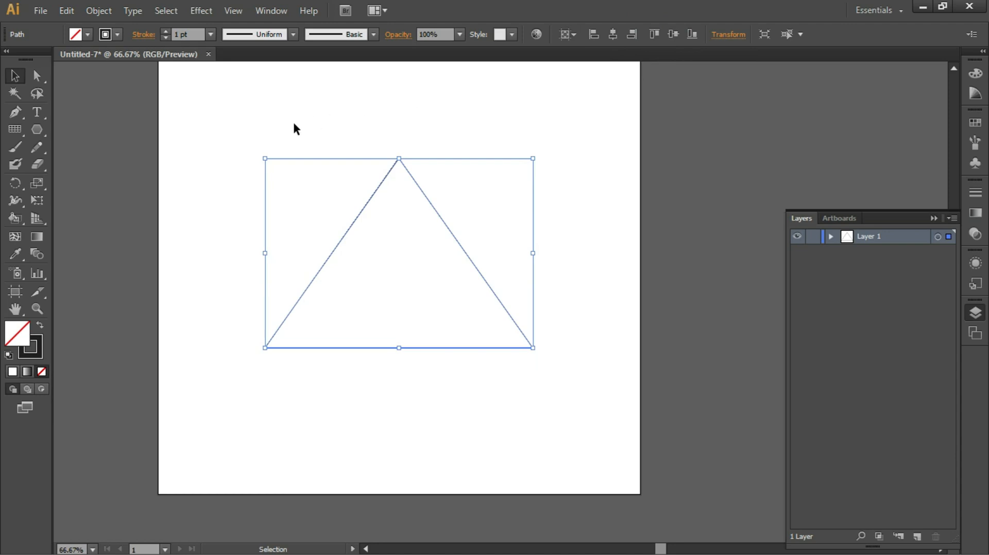
- With Smart Guides on, draw a horizontal Pen line level with the triangle's apex
click(15, 113)
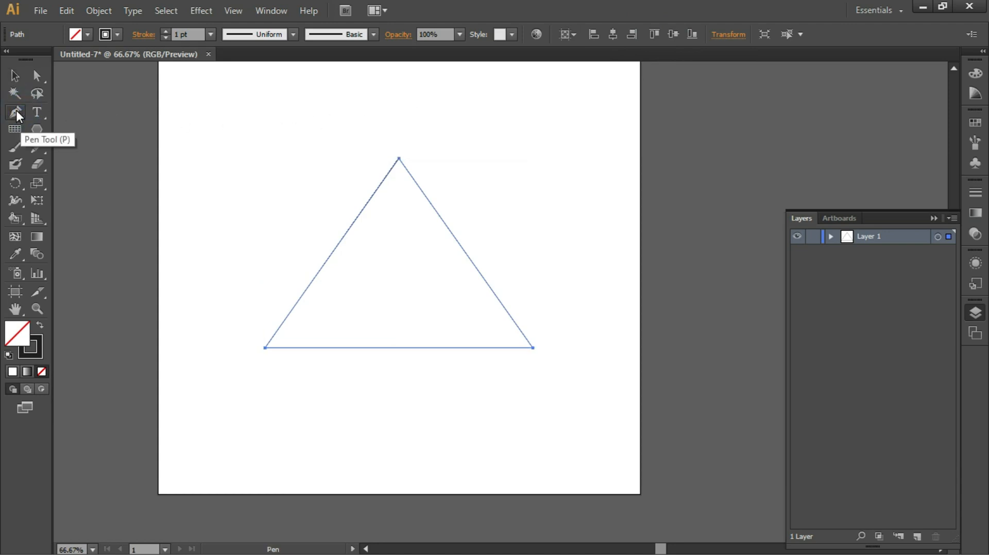
mouse_move(234, 11)
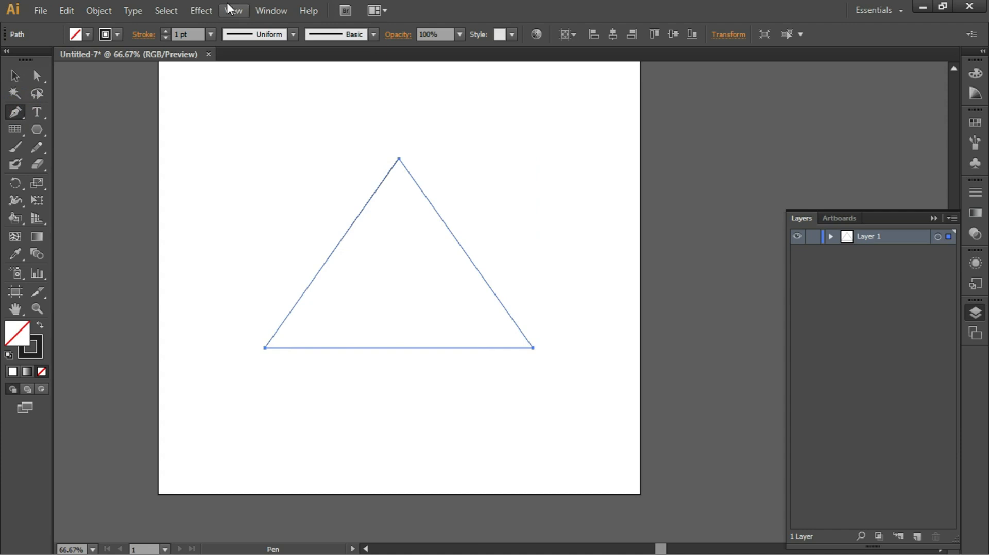
click(232, 10)
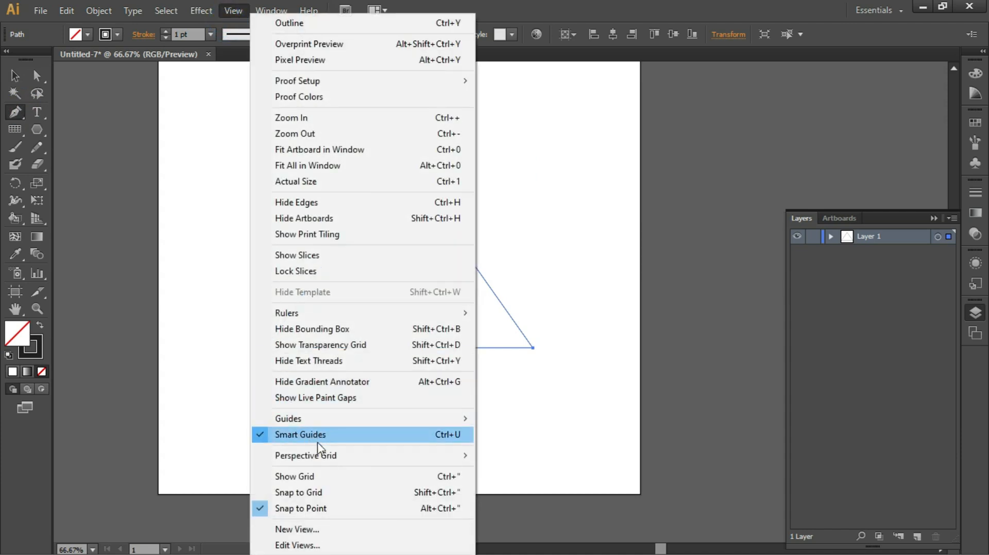
mouse_move(322, 510)
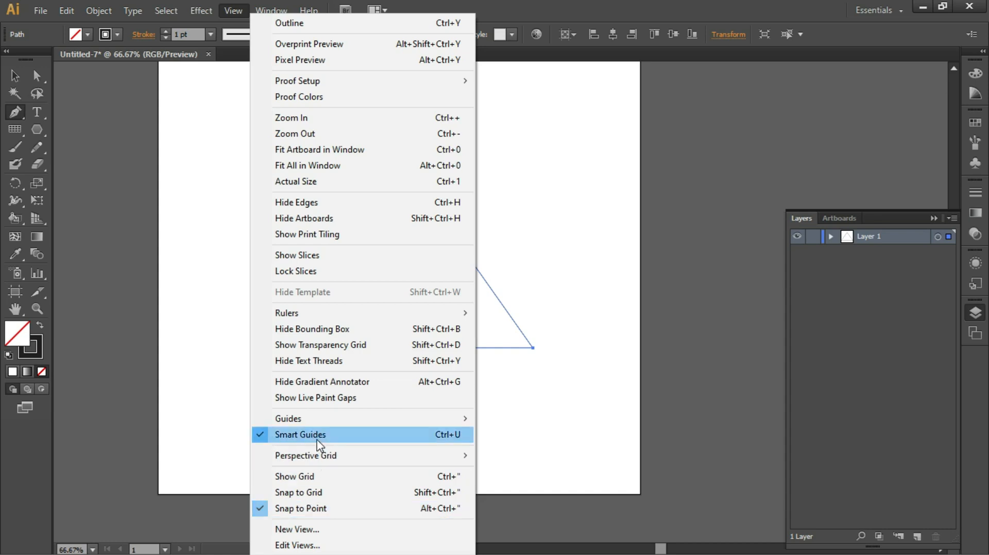
mouse_move(316, 509)
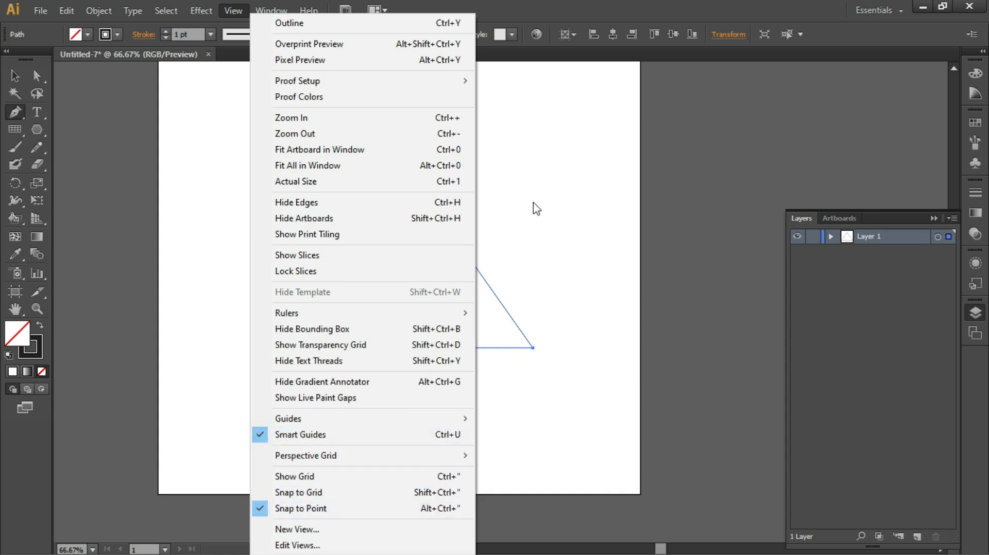
mouse_move(10, 85)
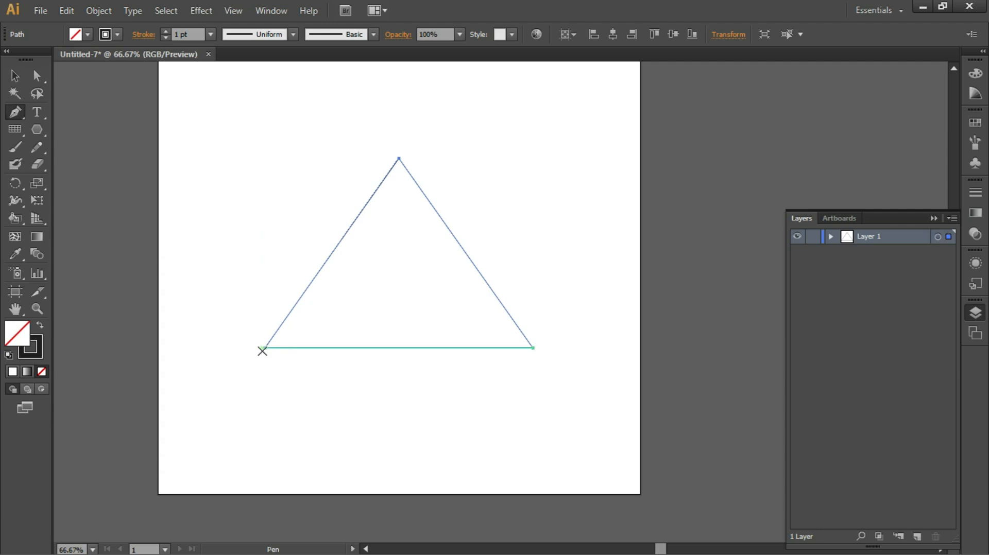
mouse_move(264, 347)
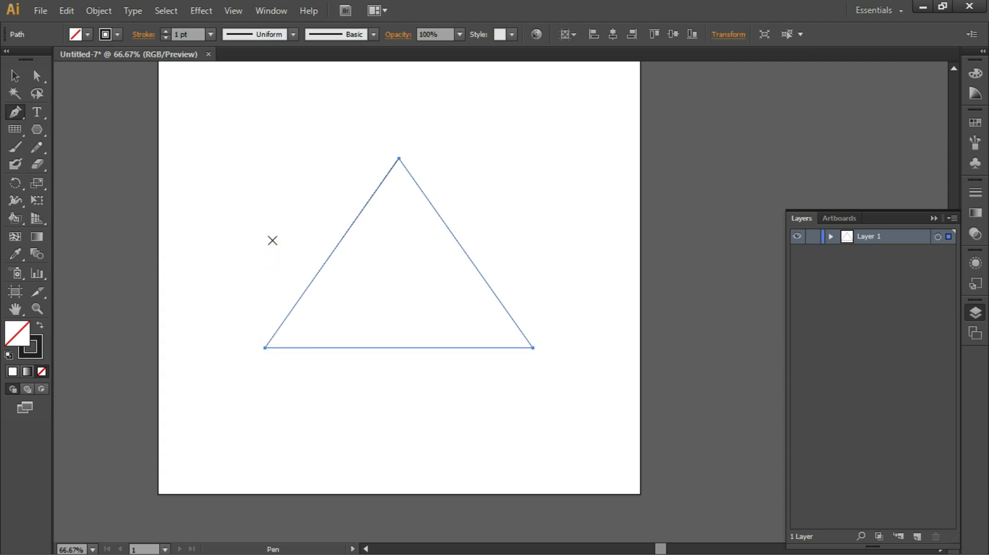
mouse_move(264, 160)
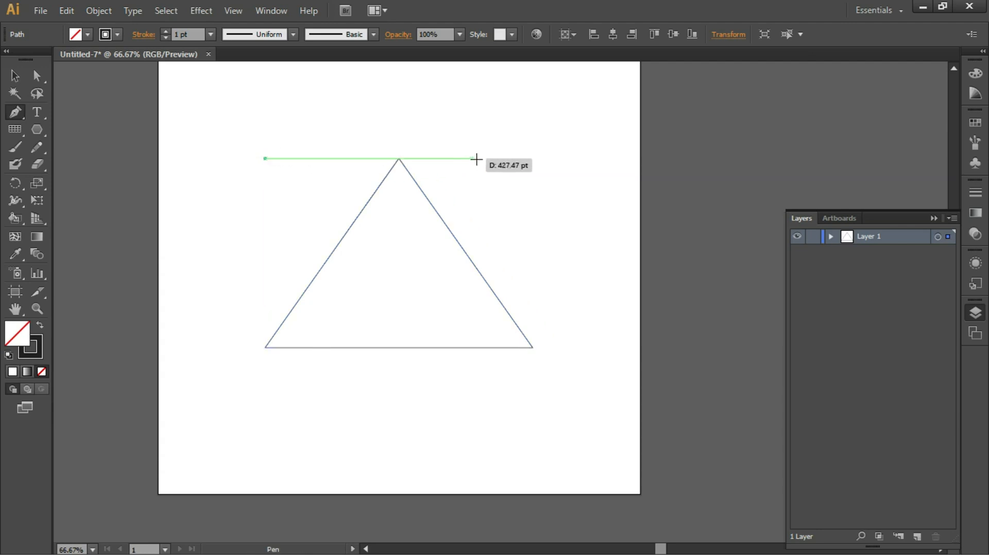
drag(476, 159, 535, 156)
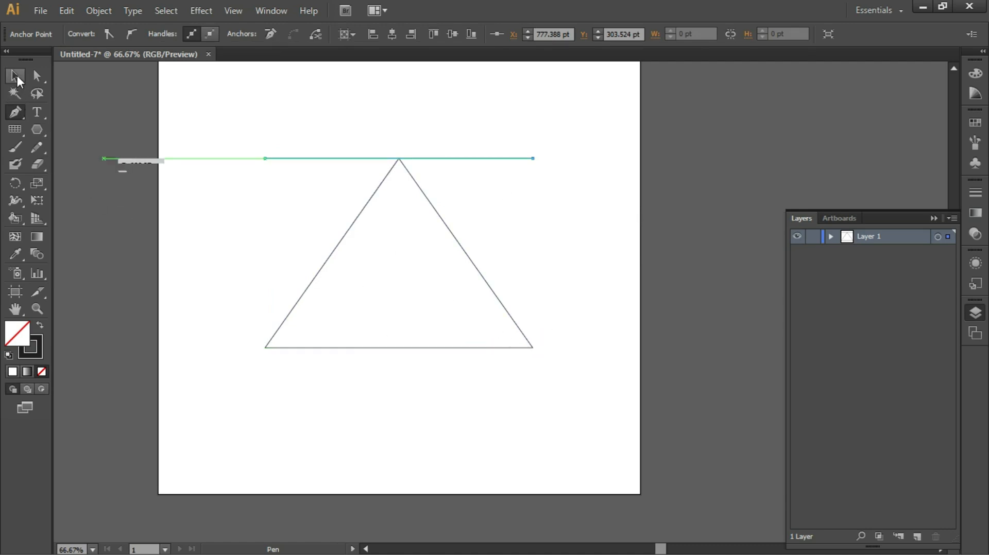
mouse_move(36, 76)
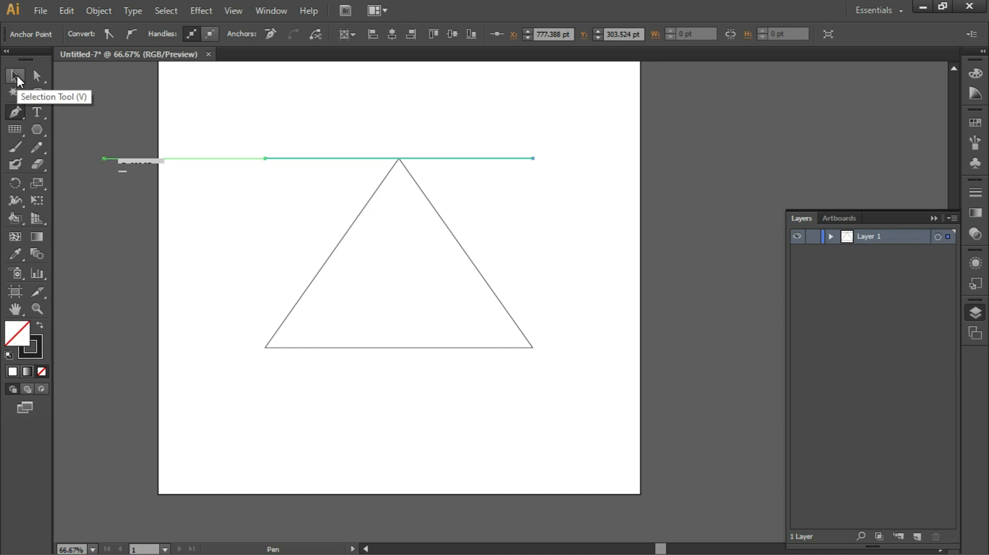
- Copy the apex line down and place the copy along the triangle's base
click(15, 77)
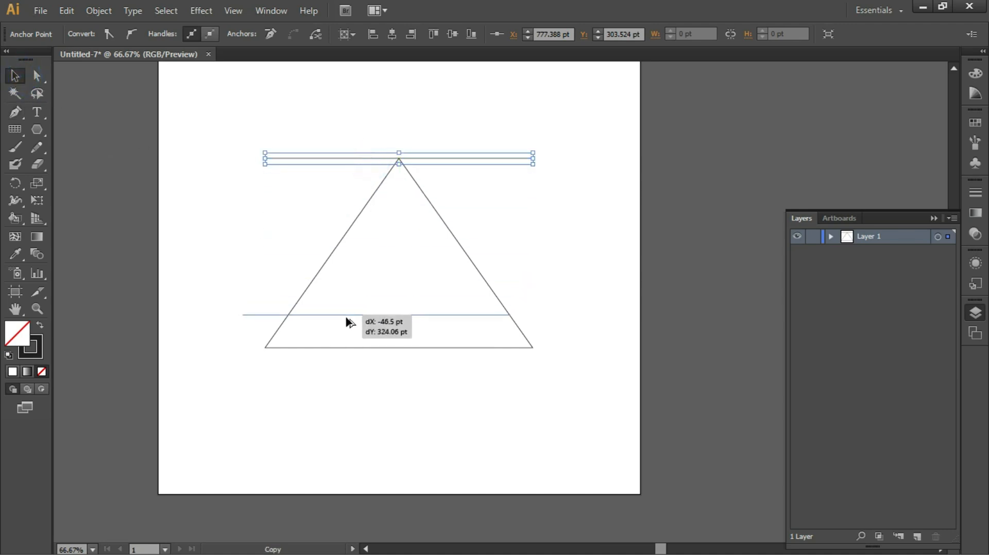
drag(350, 315, 372, 348)
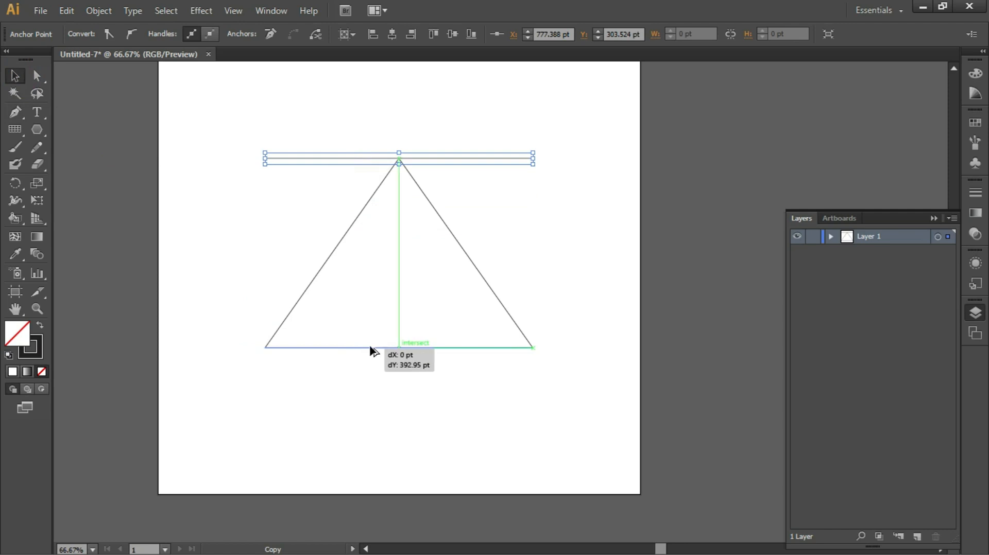
drag(399, 157, 399, 347)
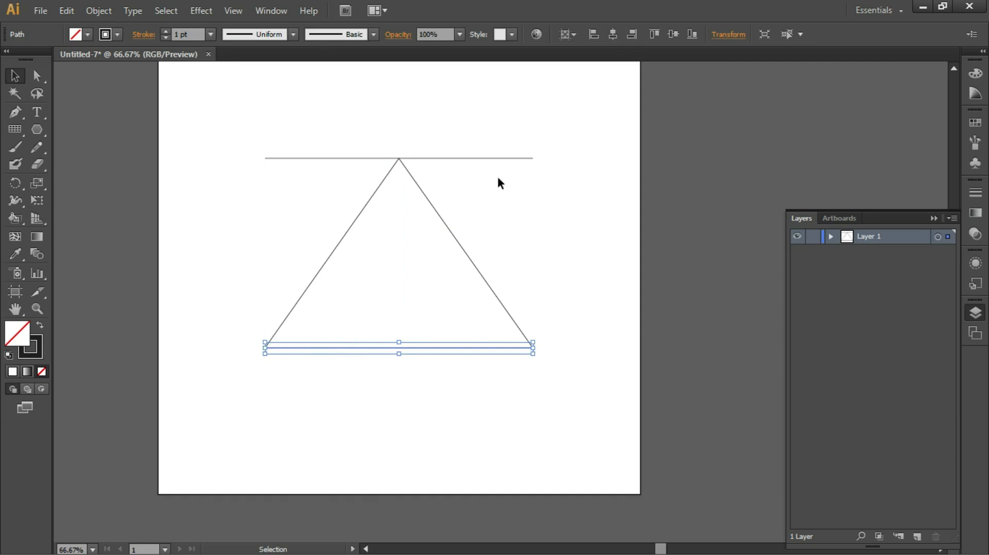
mouse_move(466, 360)
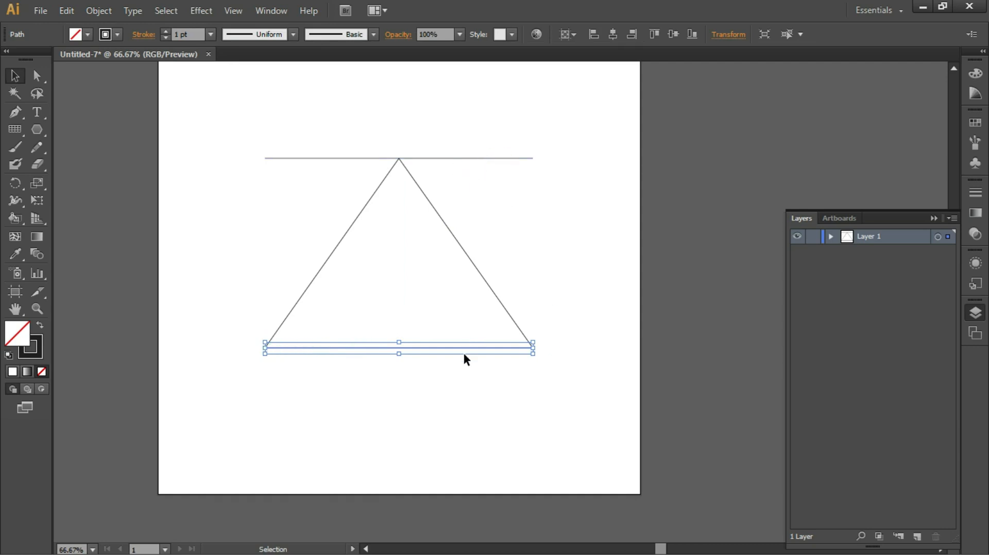
mouse_move(380, 371)
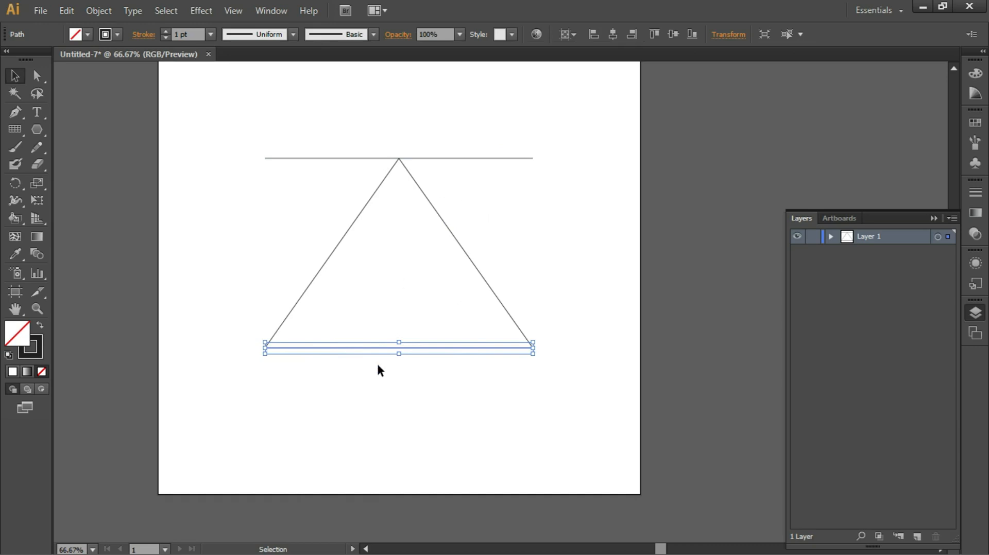
mouse_move(305, 159)
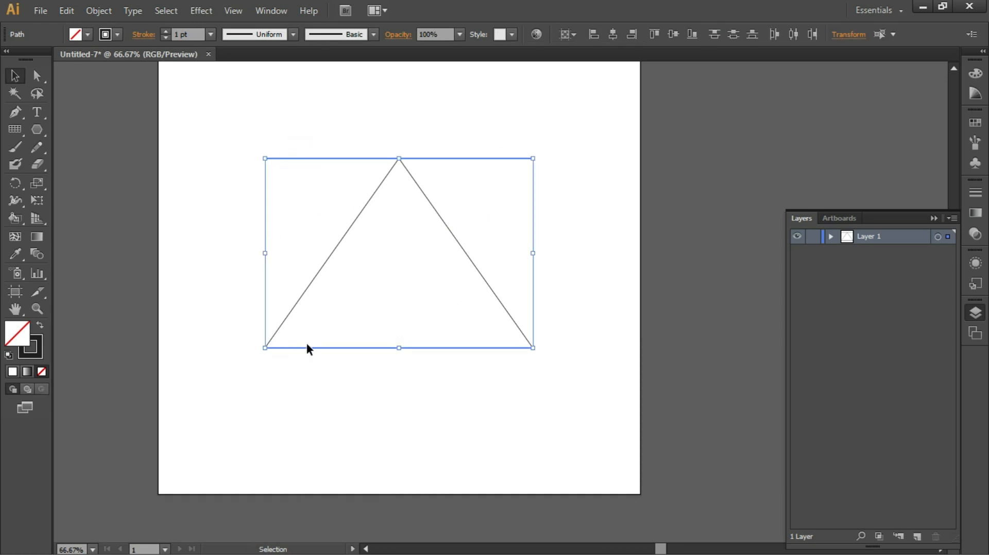
mouse_move(292, 388)
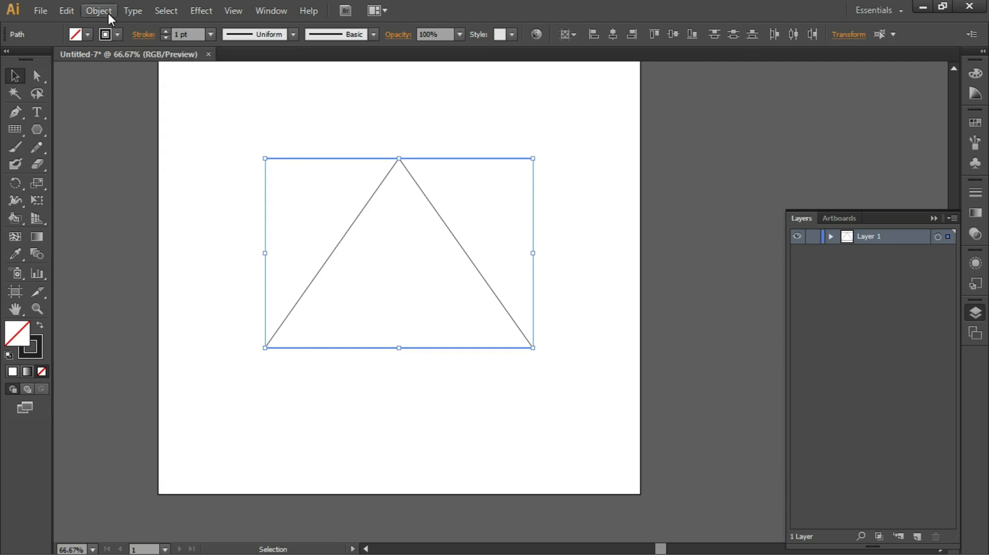
- Blend the apex and base lines with 15 specified steps, previewed and confirmed
click(98, 11)
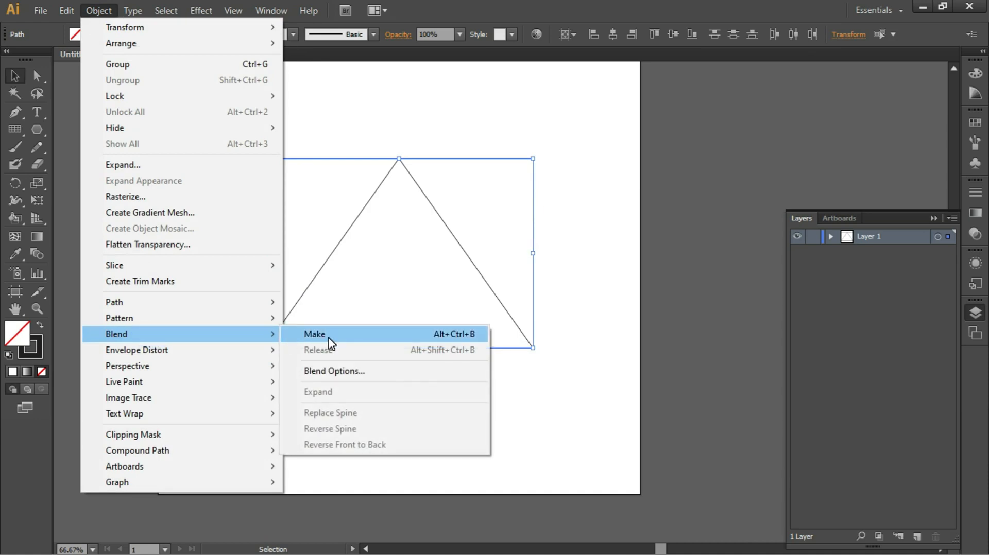
click(314, 334)
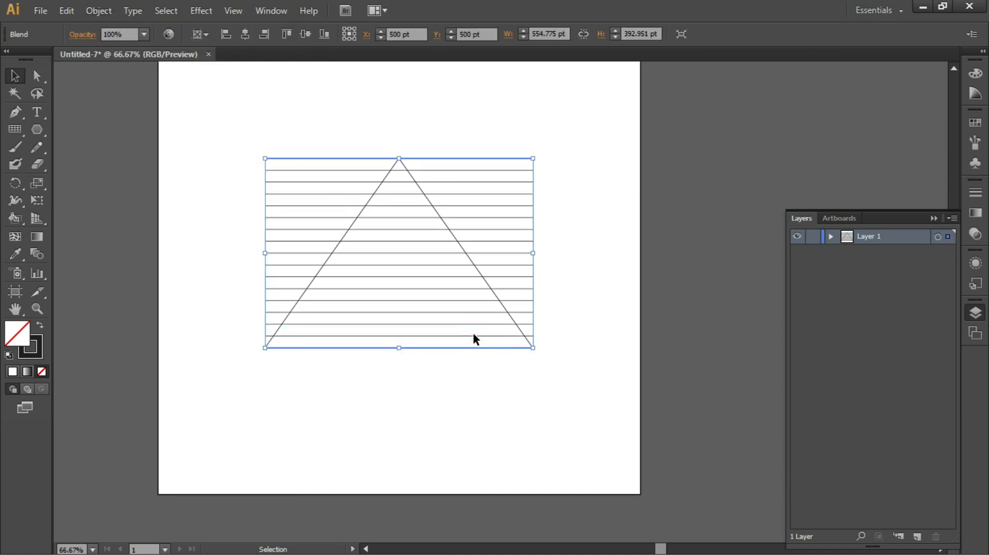
mouse_move(44, 289)
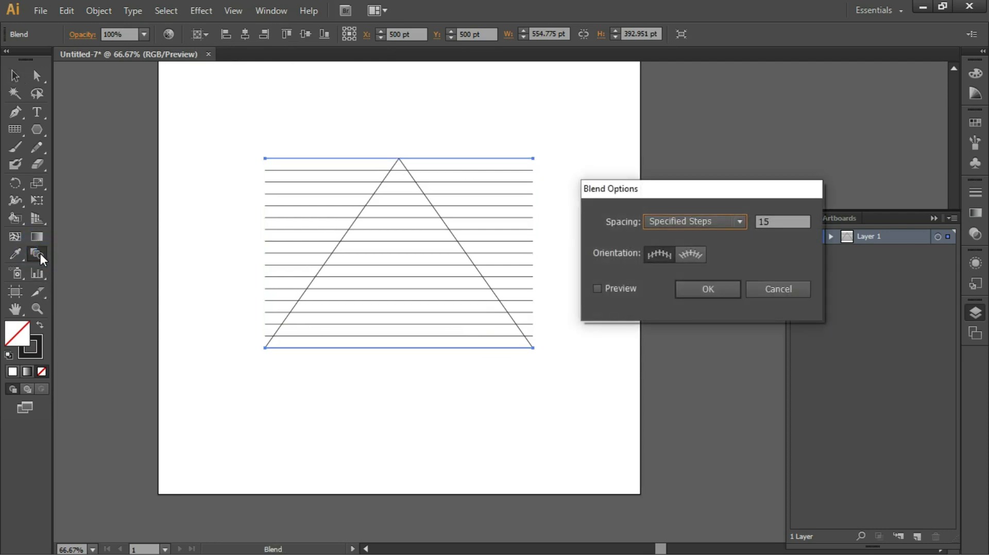
mouse_move(741, 302)
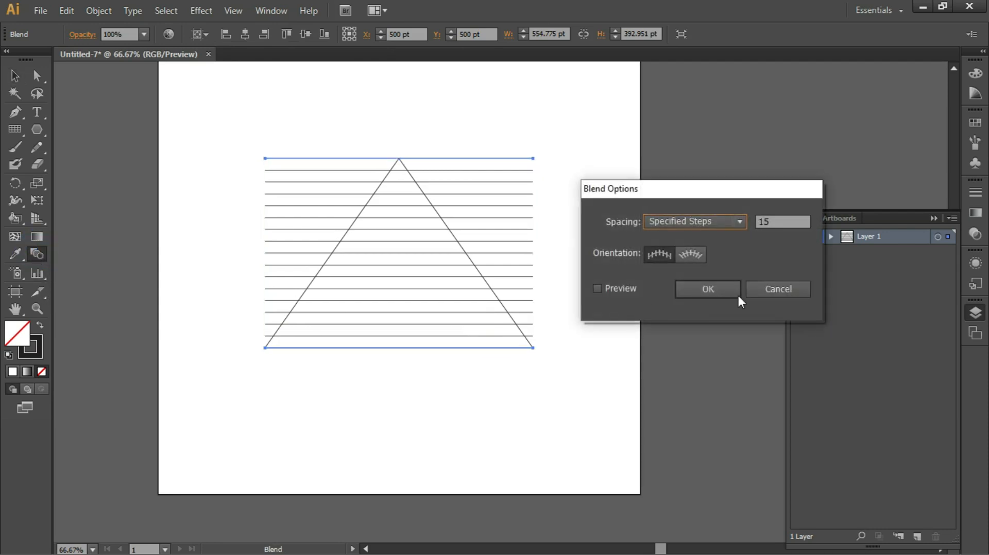
click(782, 221)
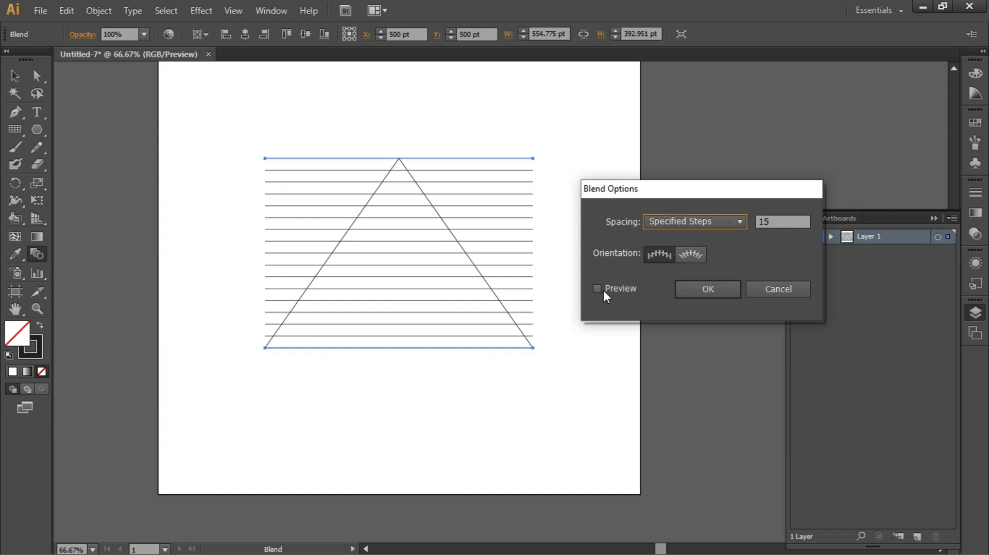
mouse_move(475, 163)
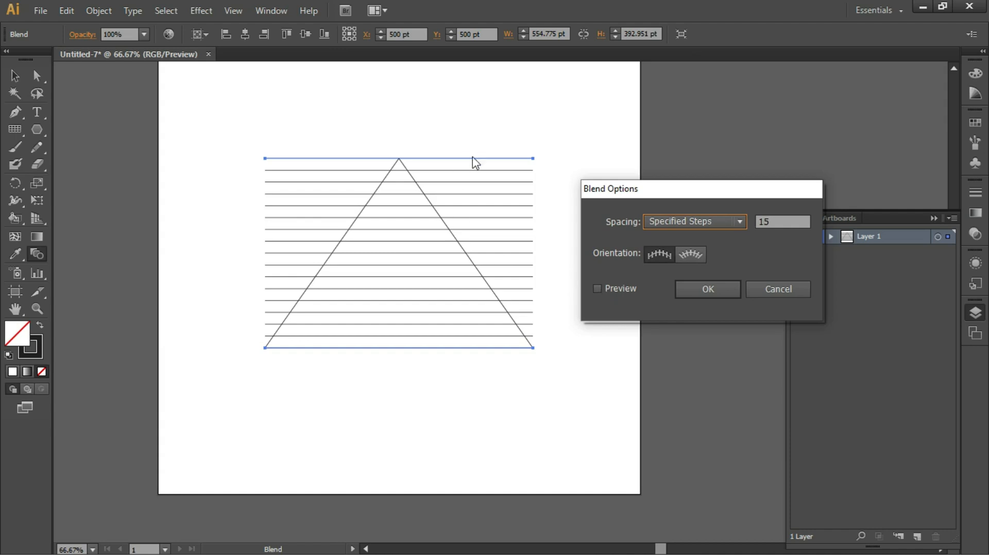
click(597, 288)
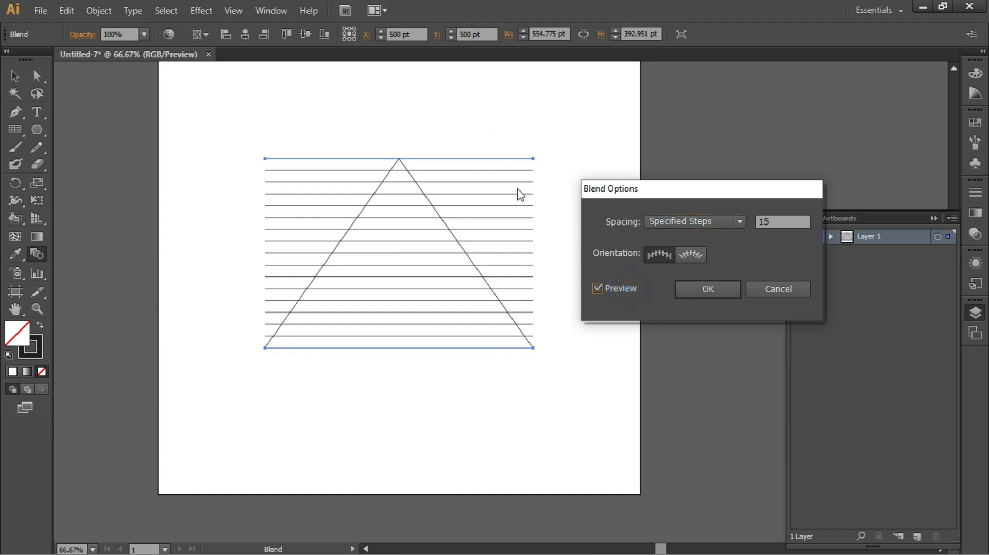
click(707, 290)
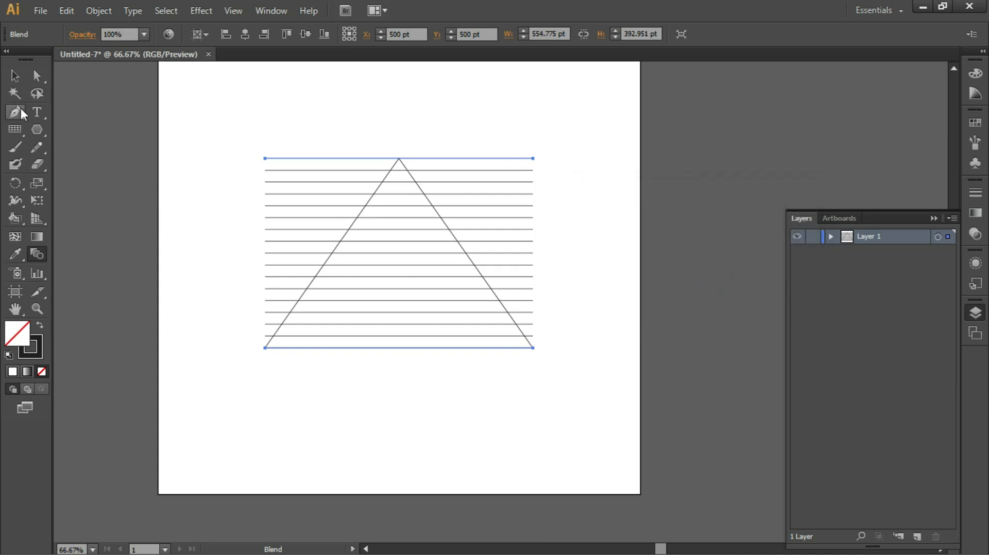
- Draw a vertical Pen line from above the apex down through the triangle
click(15, 113)
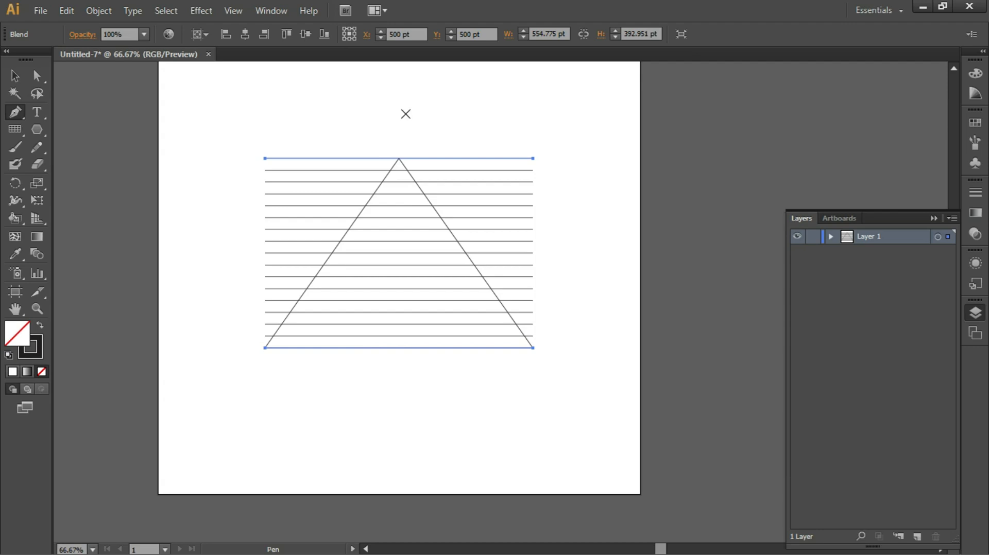
click(399, 116)
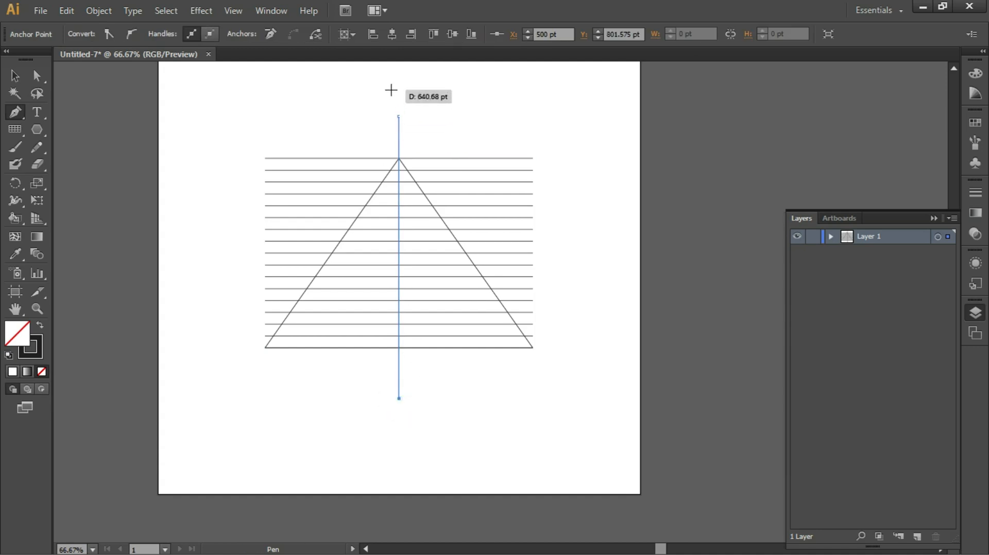
mouse_move(416, 63)
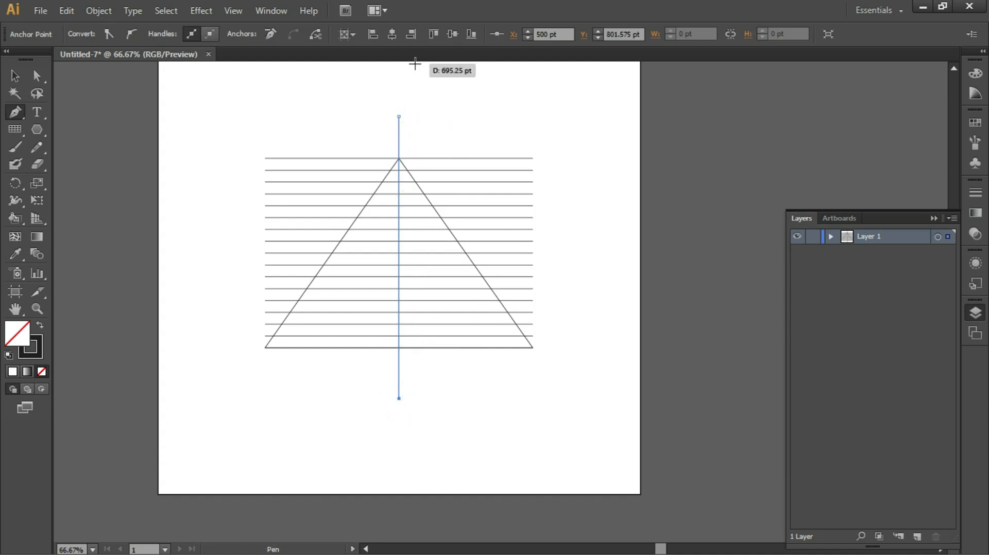
mouse_move(392, 156)
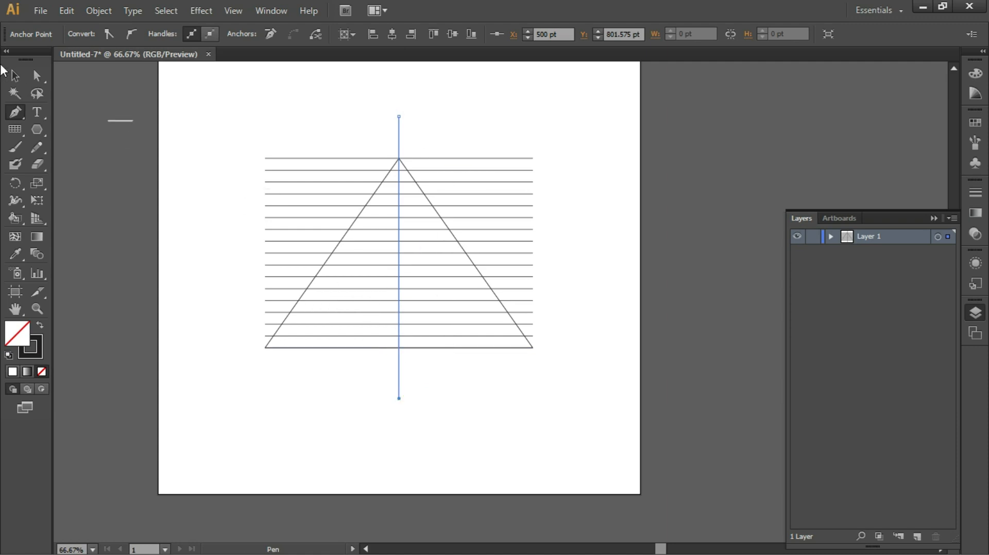
mouse_move(14, 76)
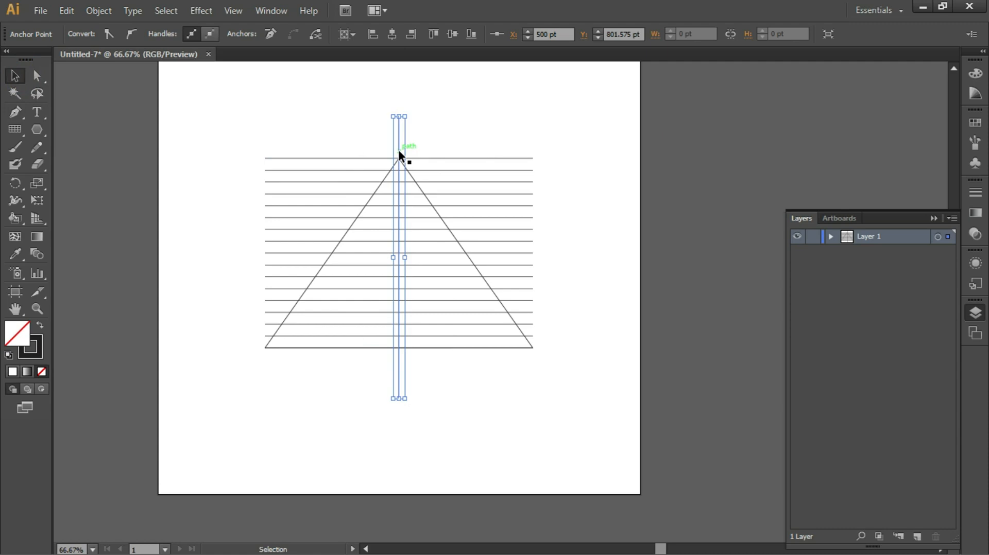
click(399, 153)
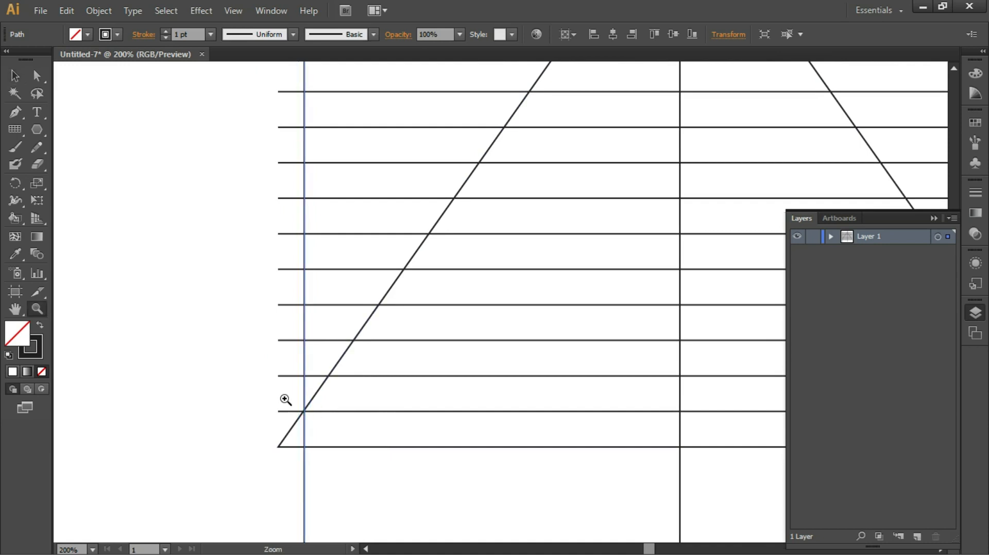
- Zoom into the diagonal–vertical crossing in Outline mode, then return to full preview
drag(285, 400, 351, 454)
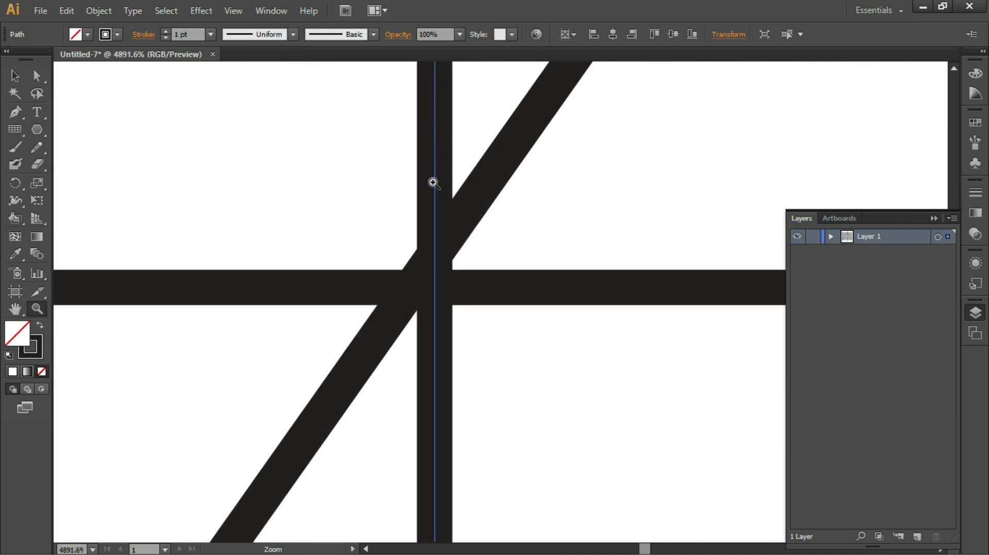
mouse_move(424, 270)
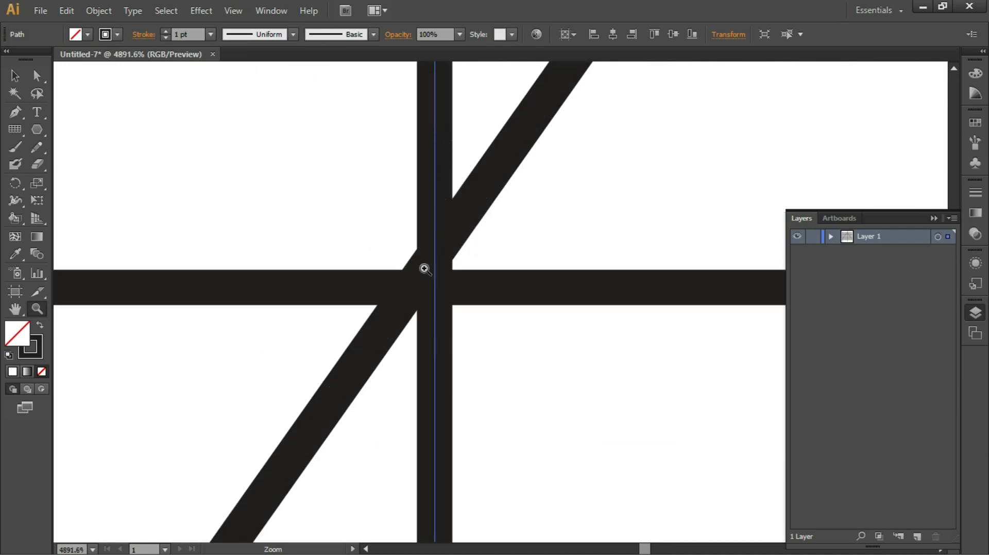
mouse_move(392, 287)
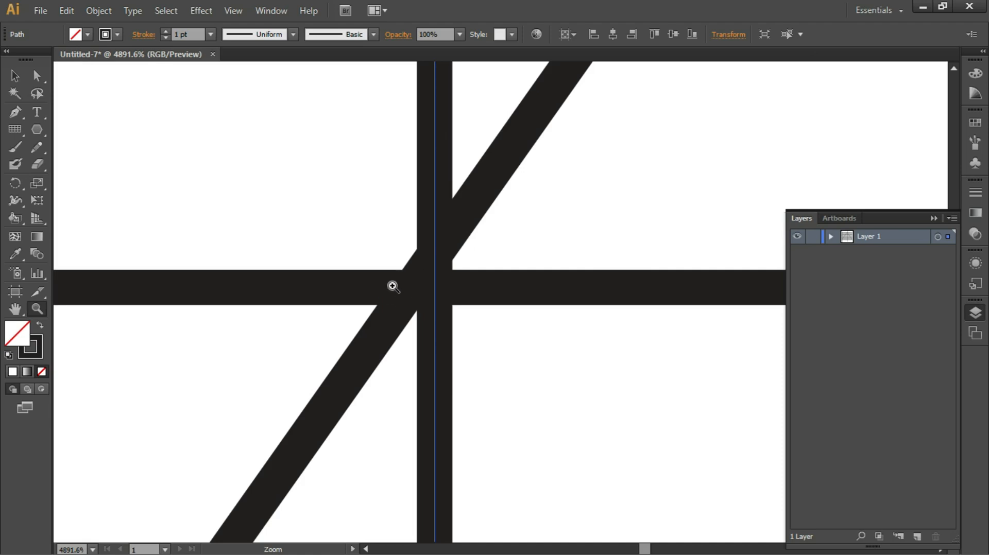
mouse_move(645, 229)
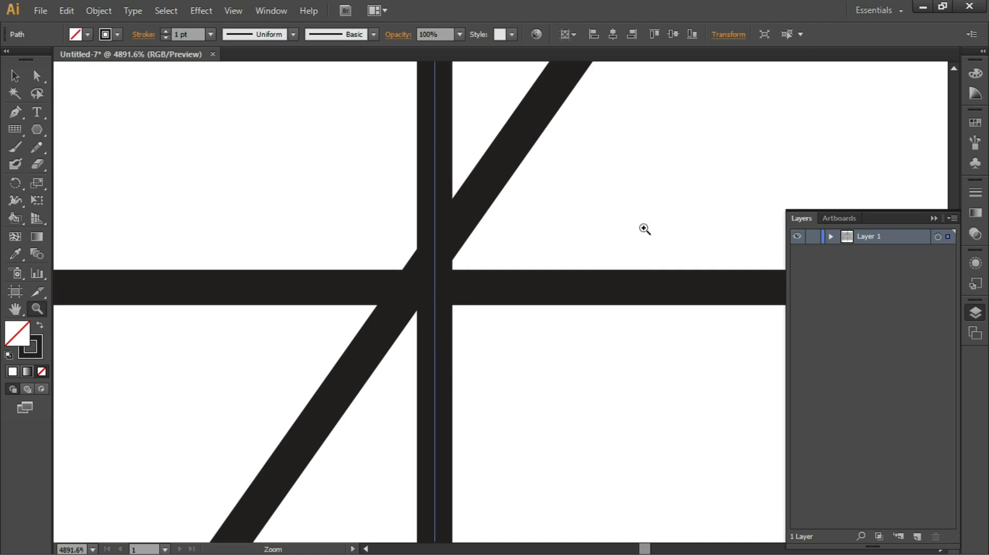
mouse_move(276, 241)
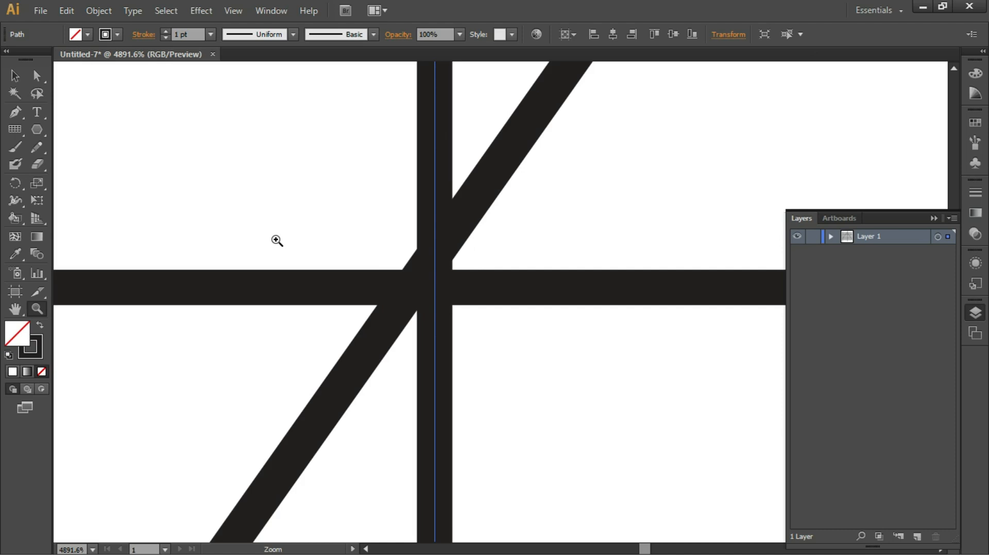
key(Ctrl+y)
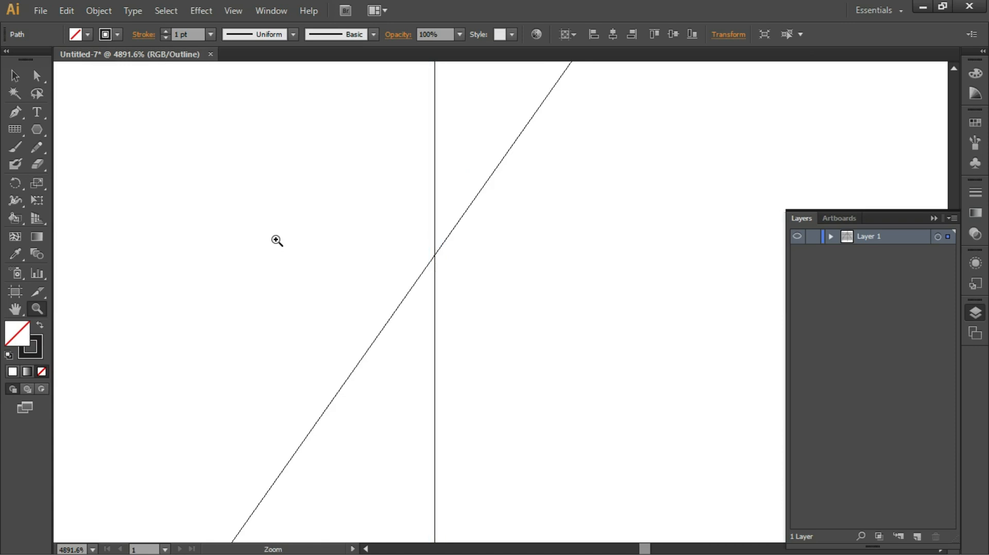
mouse_move(479, 209)
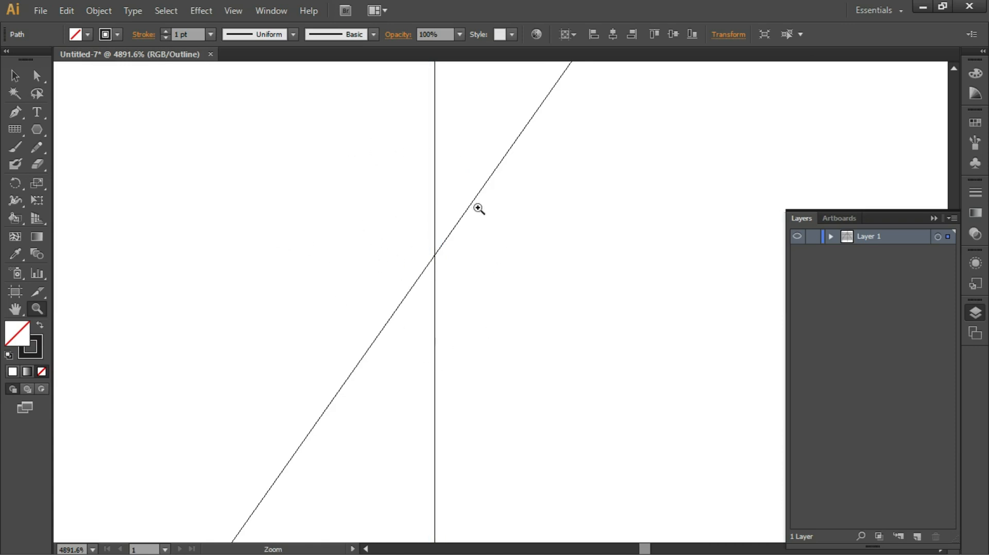
mouse_move(415, 259)
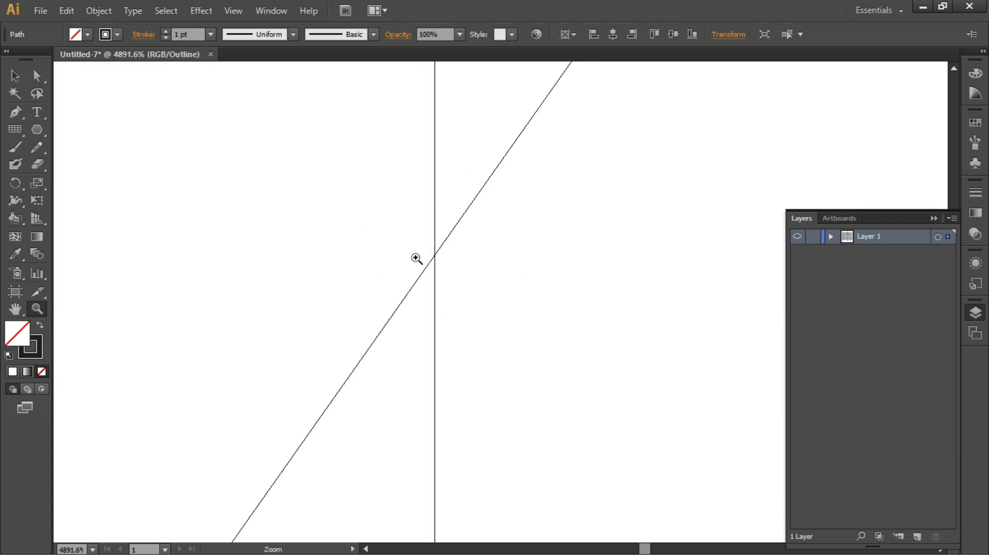
mouse_move(793, 267)
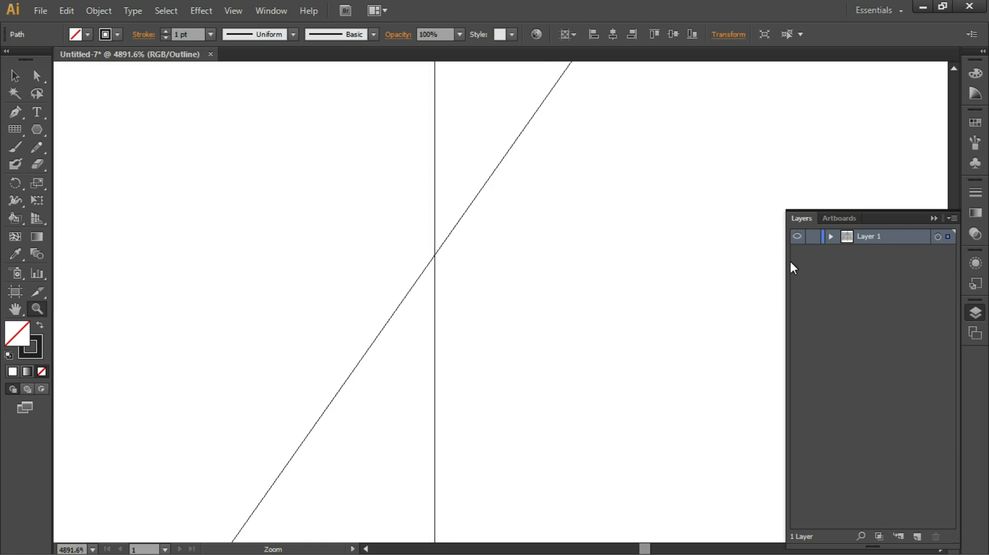
key(ctrl+y)
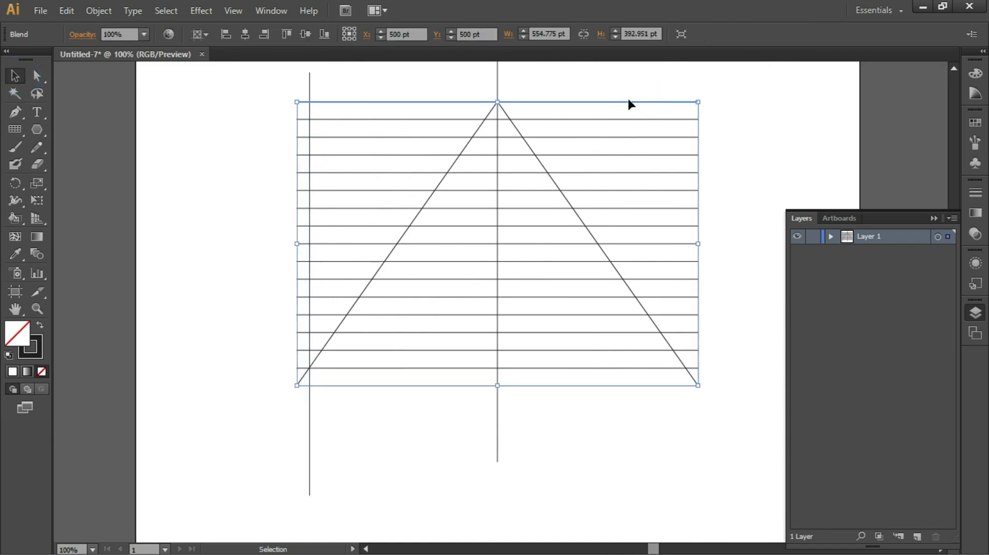
mouse_move(688, 242)
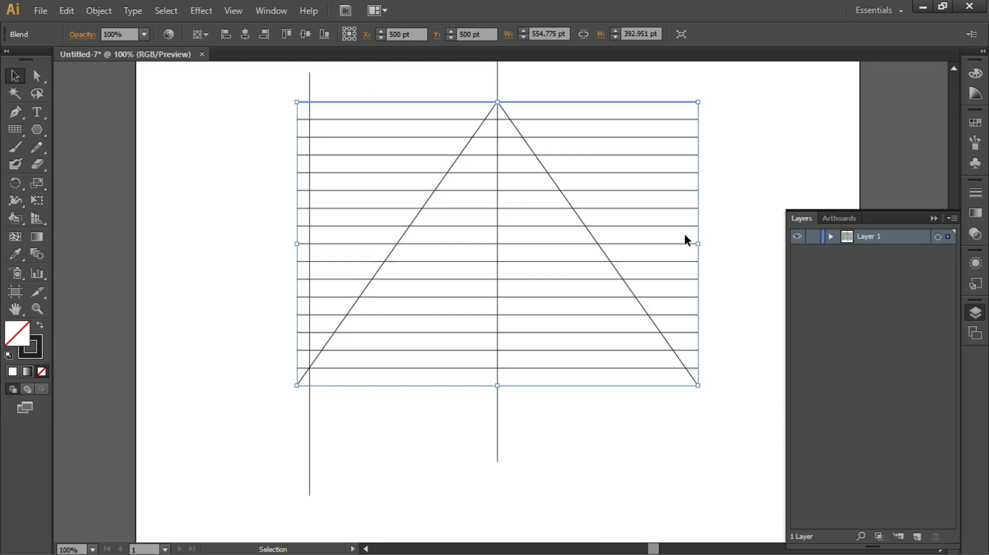
mouse_move(687, 98)
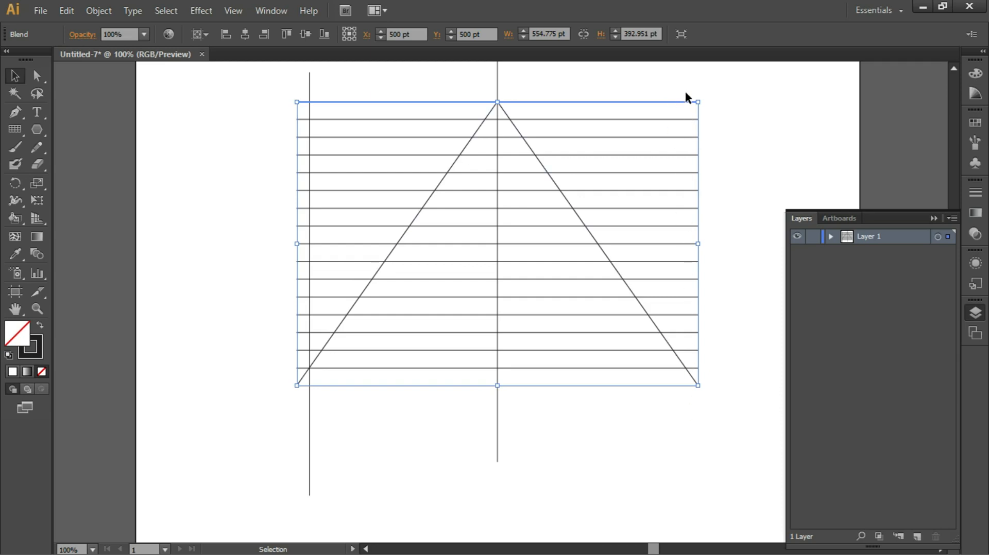
mouse_move(679, 114)
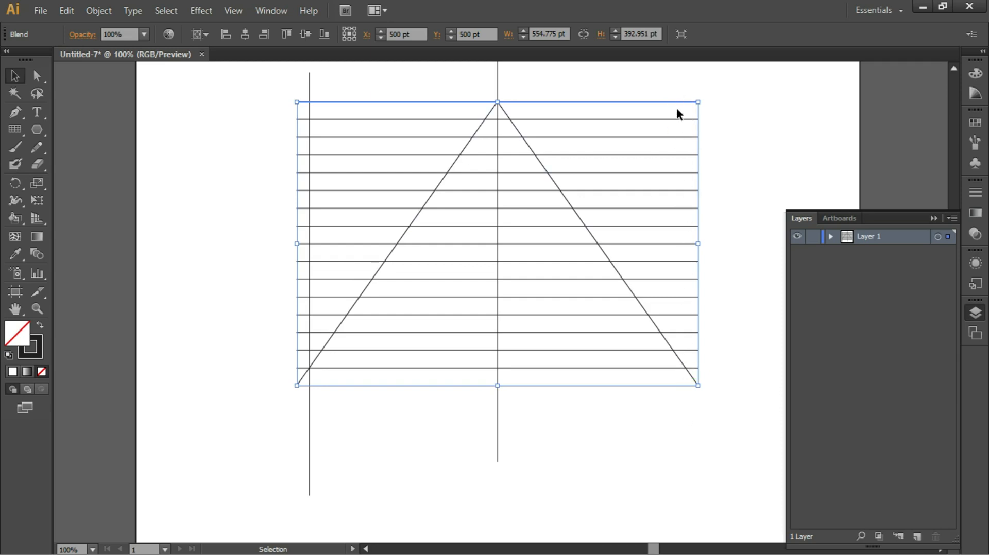
- Expand the blend into a group of separate horizontal line paths
click(99, 10)
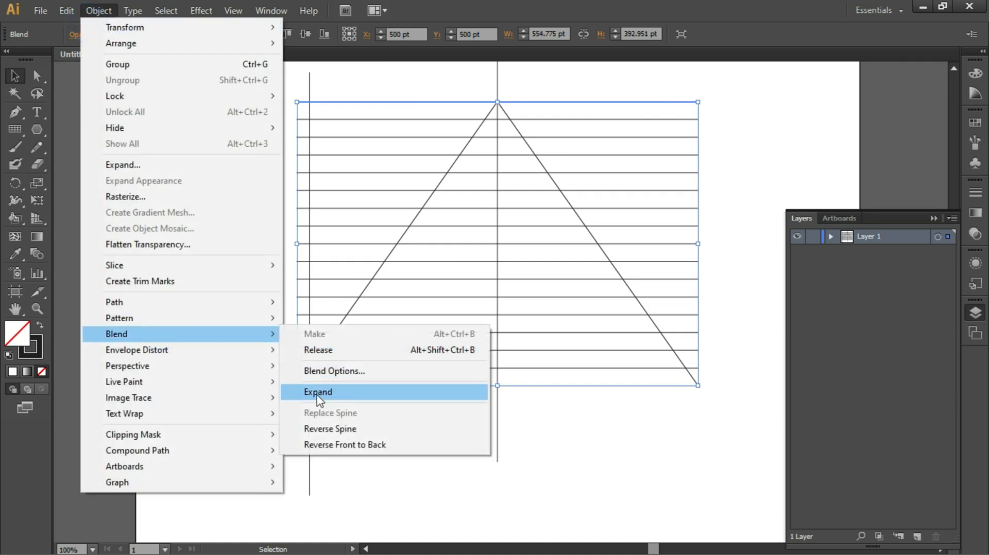
click(317, 391)
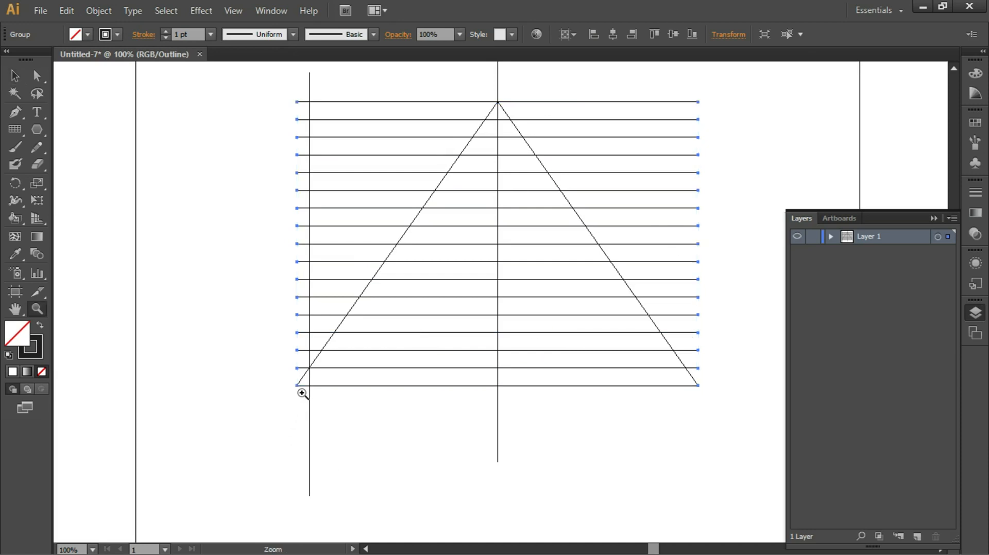
- Zoom into the lower-left corner and snap the vertical line onto the diagonal–horizontal crossing
click(303, 394)
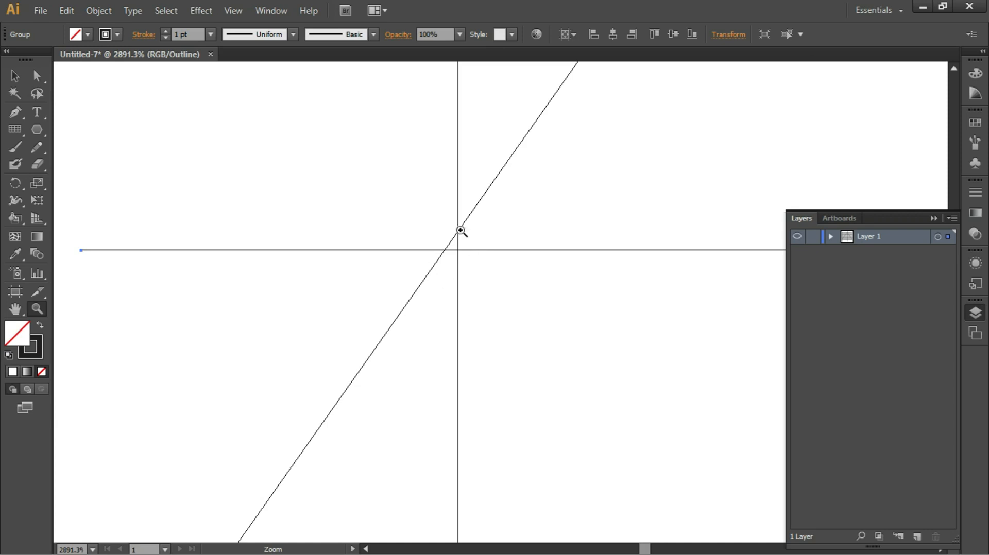
mouse_move(14, 77)
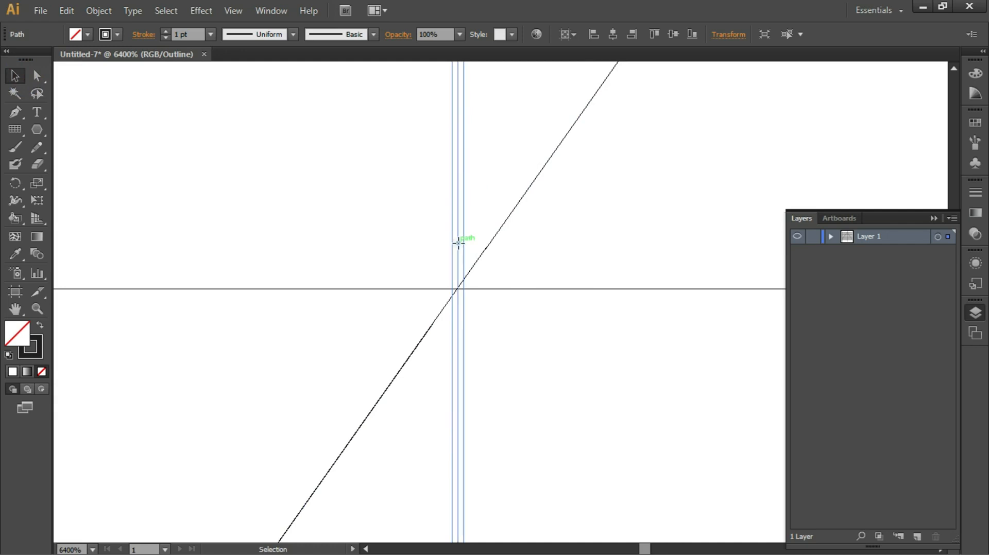
drag(459, 243, 458, 249)
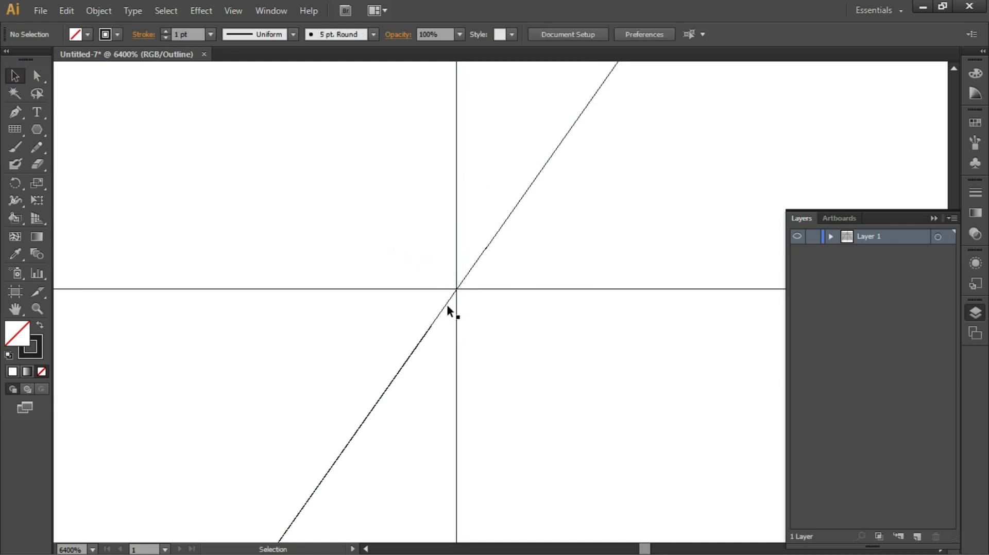
mouse_move(476, 290)
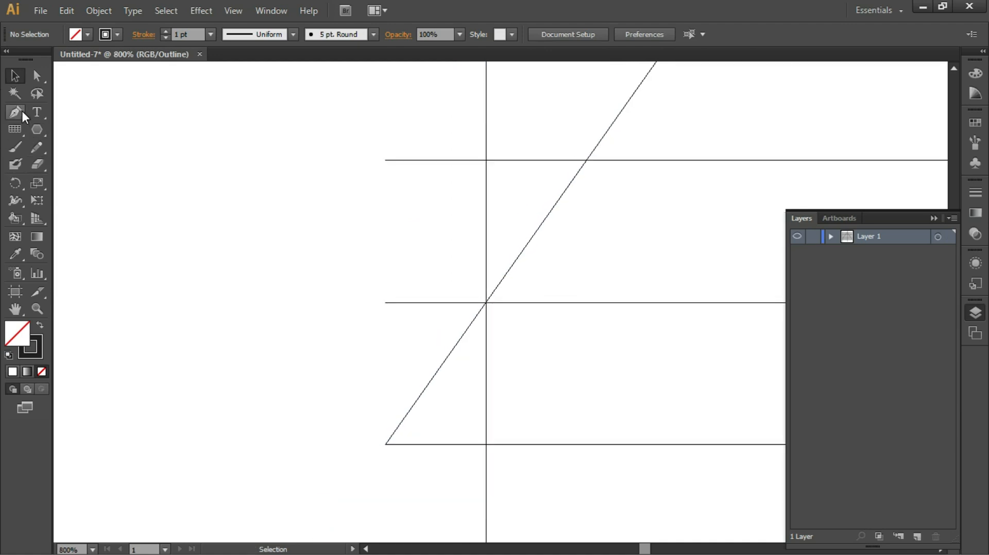
- Draw a measuring path across one cell and copy its width from the Transform panel
click(14, 111)
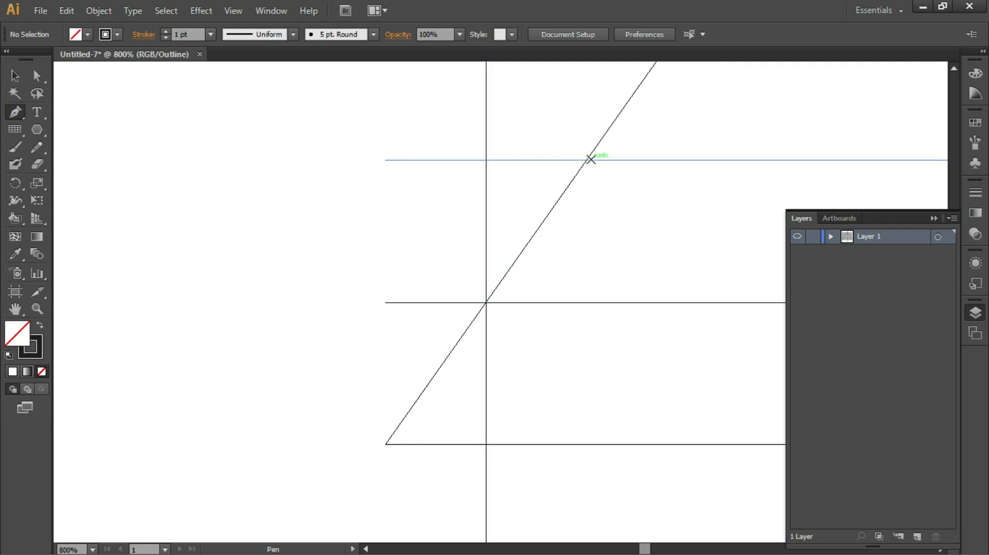
mouse_move(486, 162)
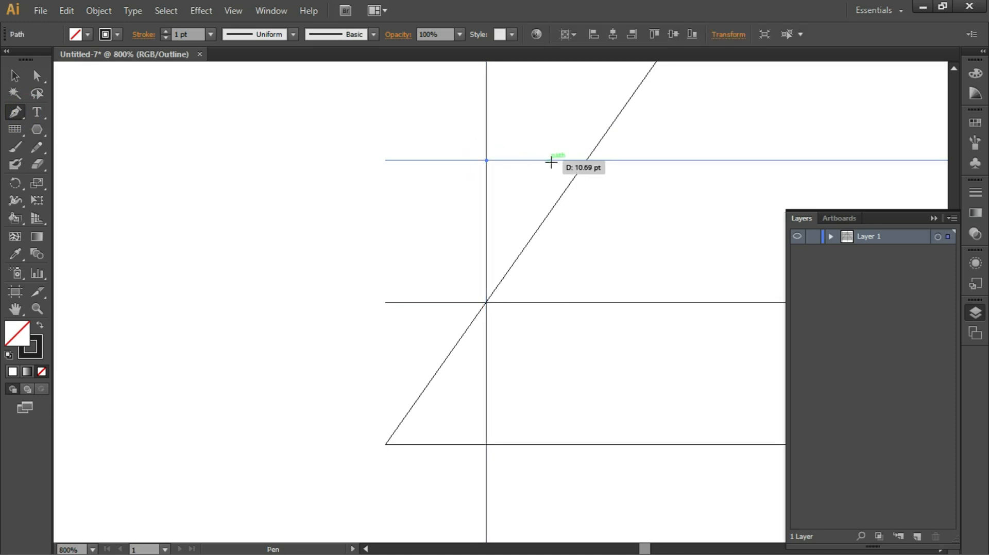
click(583, 161)
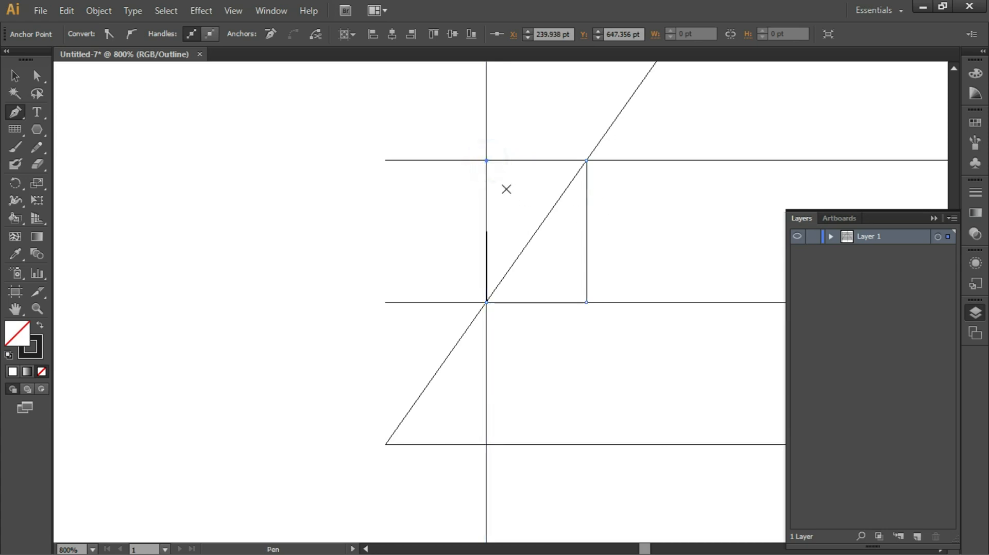
mouse_move(403, 311)
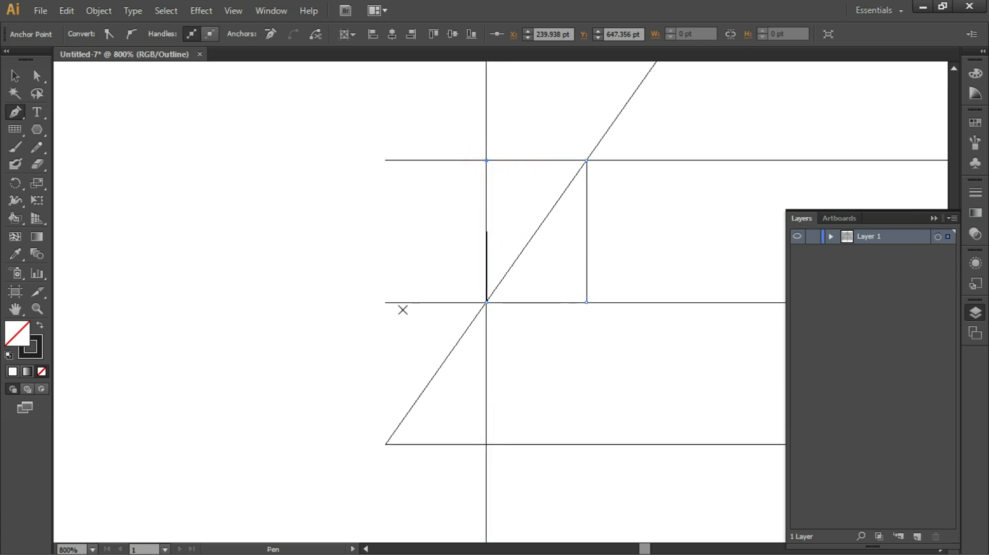
mouse_move(599, 35)
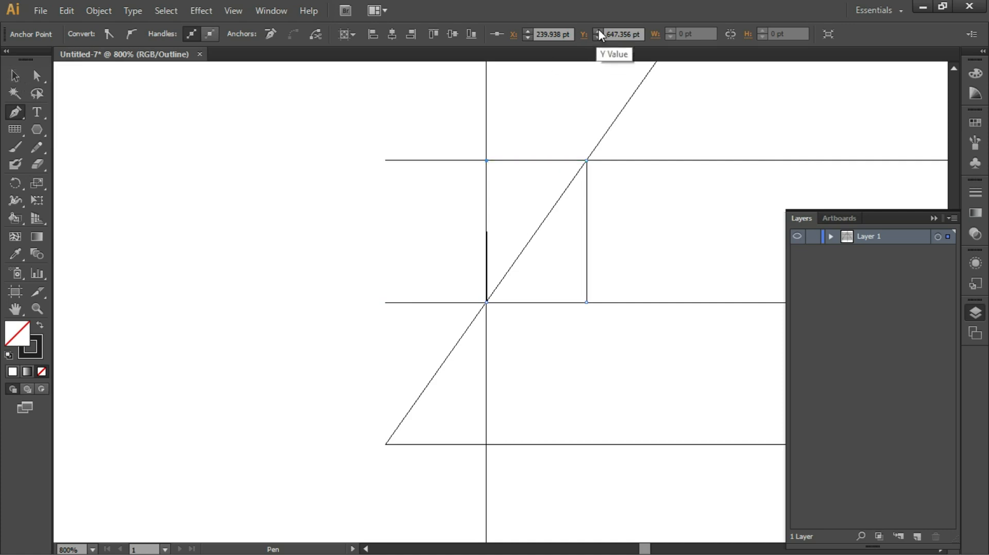
click(14, 76)
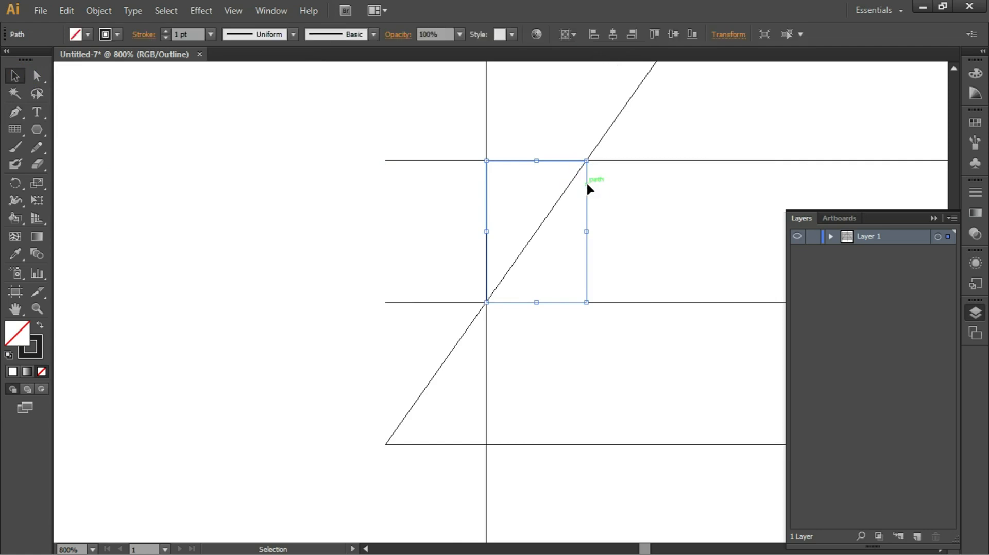
click(728, 34)
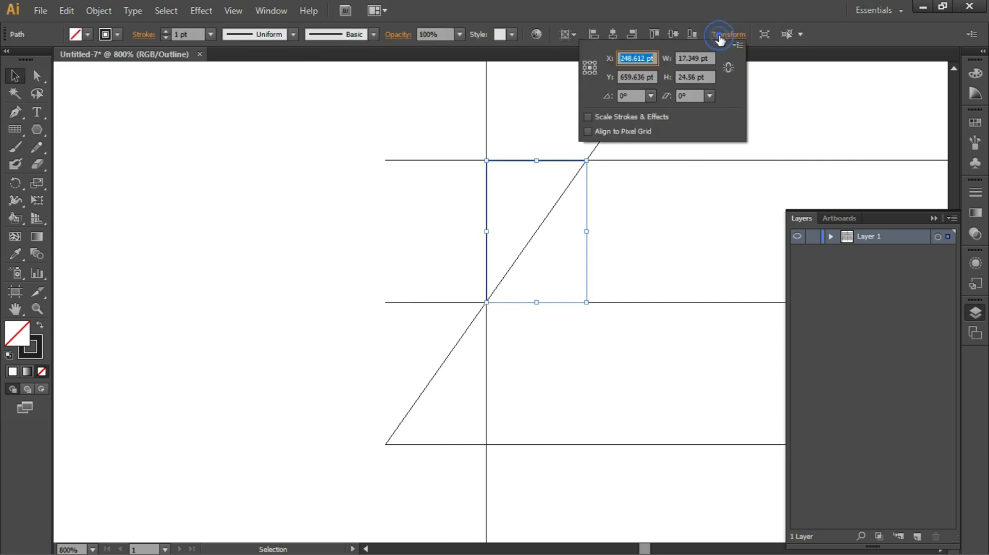
click(694, 58)
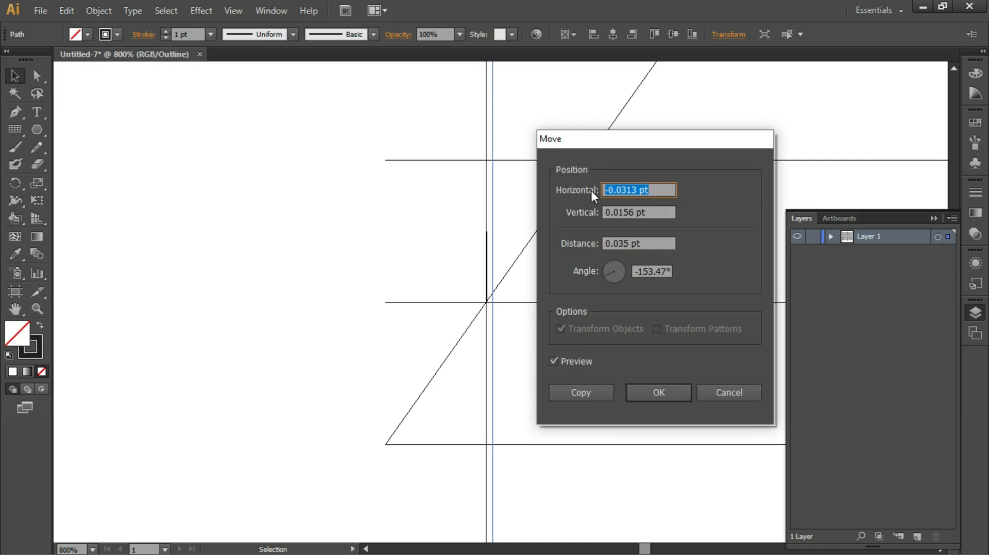
- Move the vertical line horizontally by the pasted 17.349 pt width
right_click(625, 190)
text(17.349)
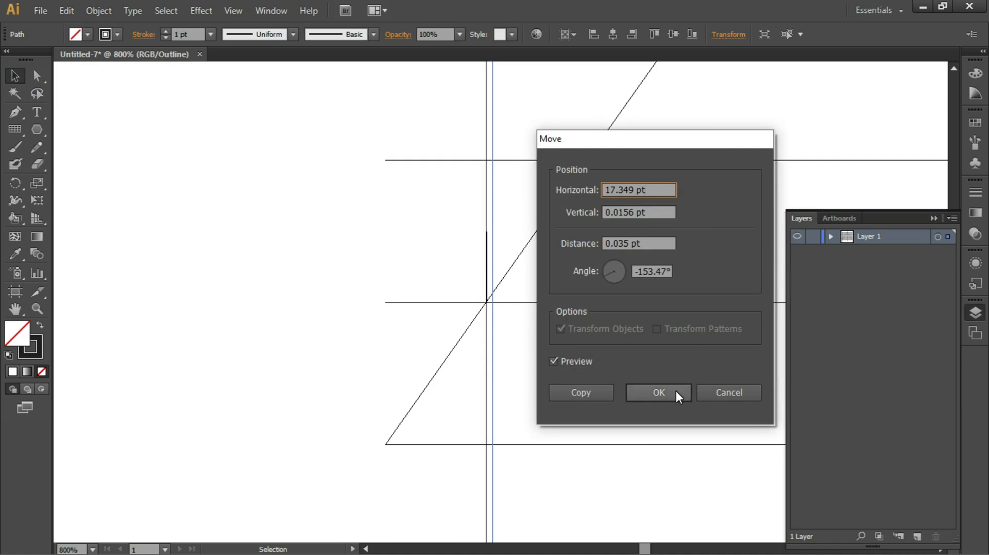
click(659, 393)
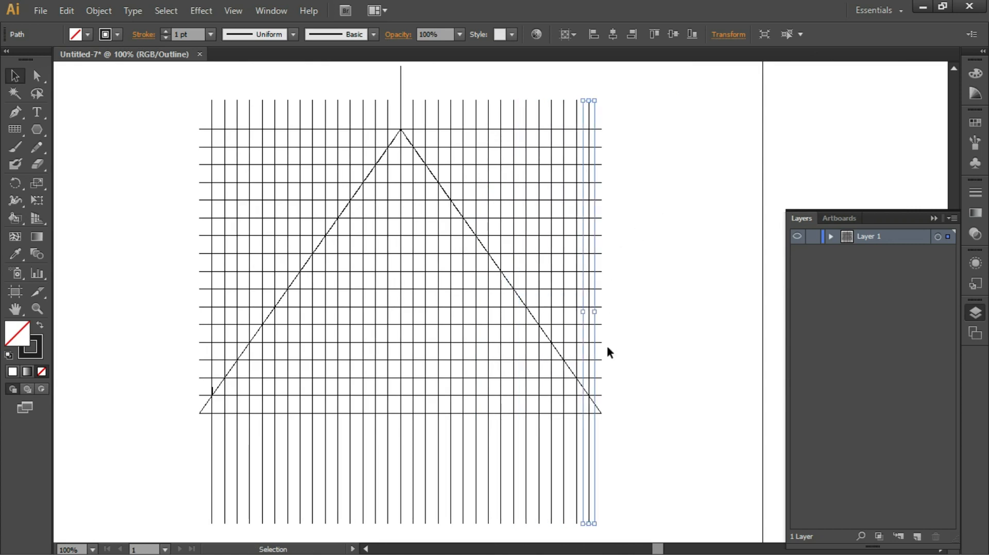
mouse_move(215, 429)
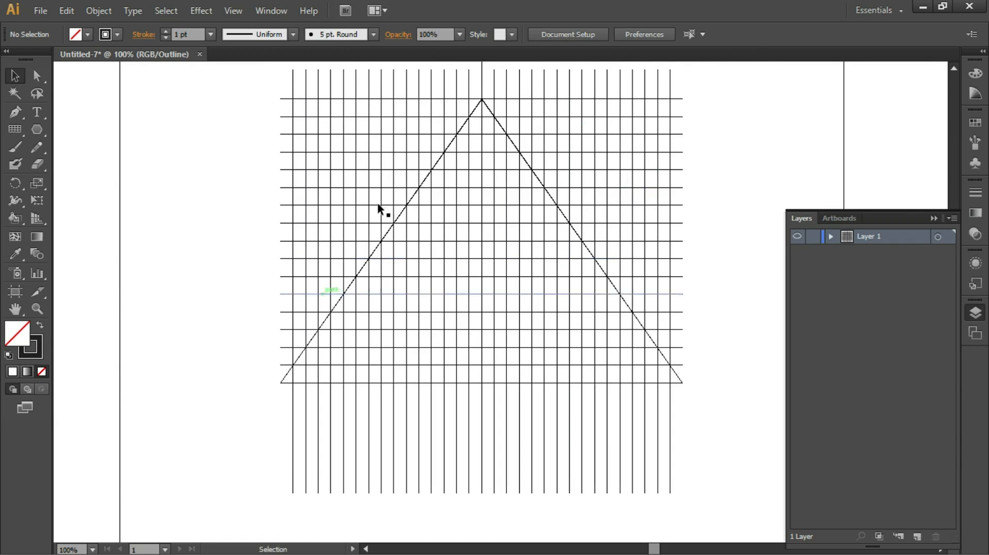
mouse_move(806, 261)
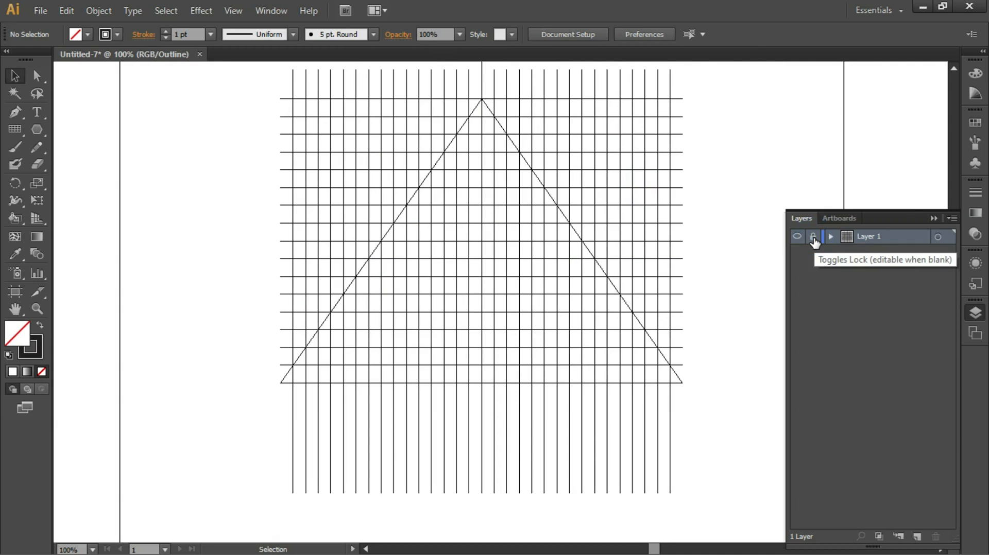
mouse_move(826, 317)
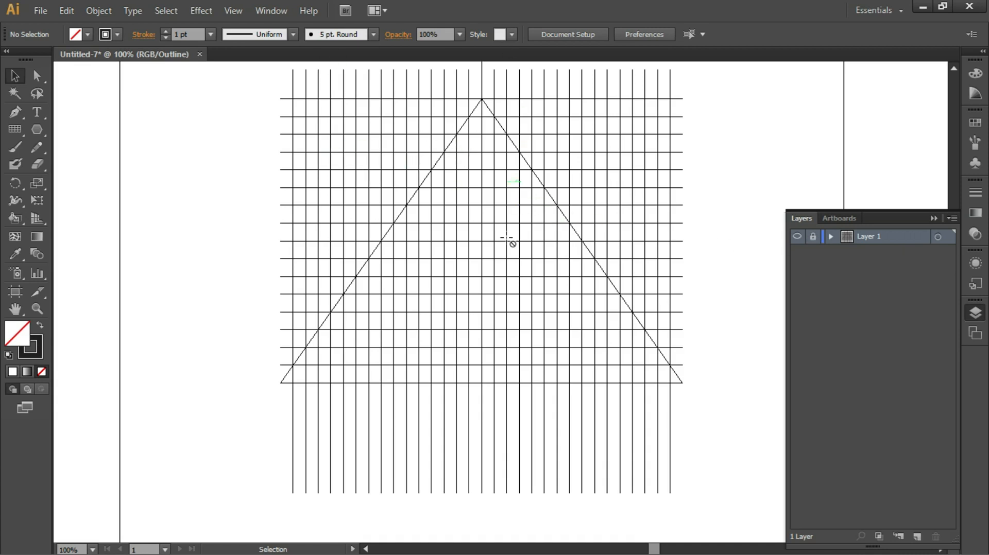
mouse_move(496, 189)
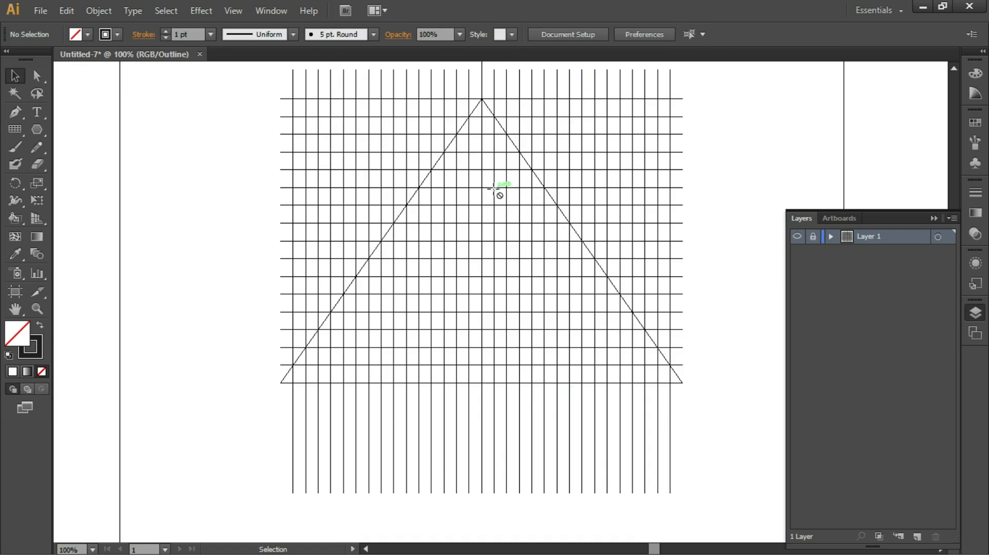
mouse_move(419, 365)
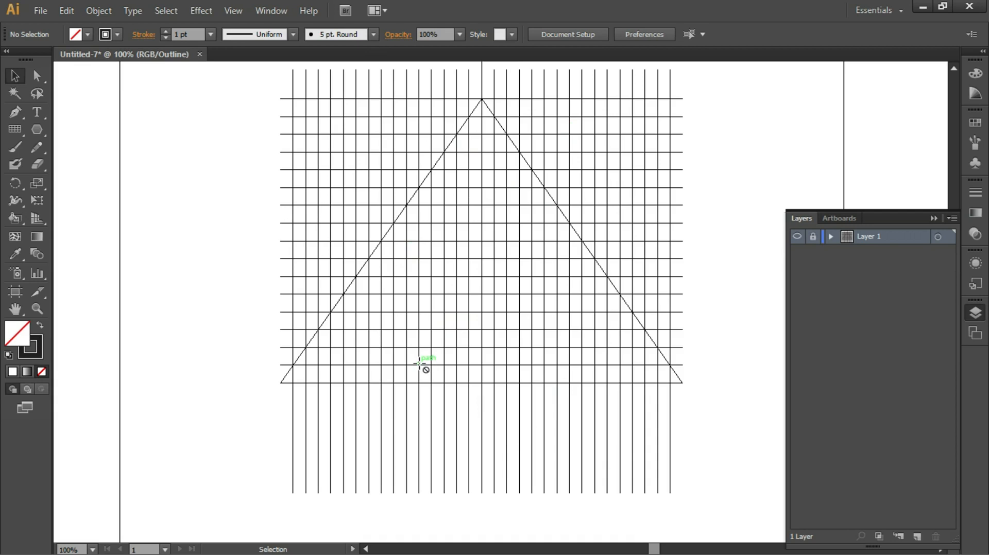
mouse_move(814, 236)
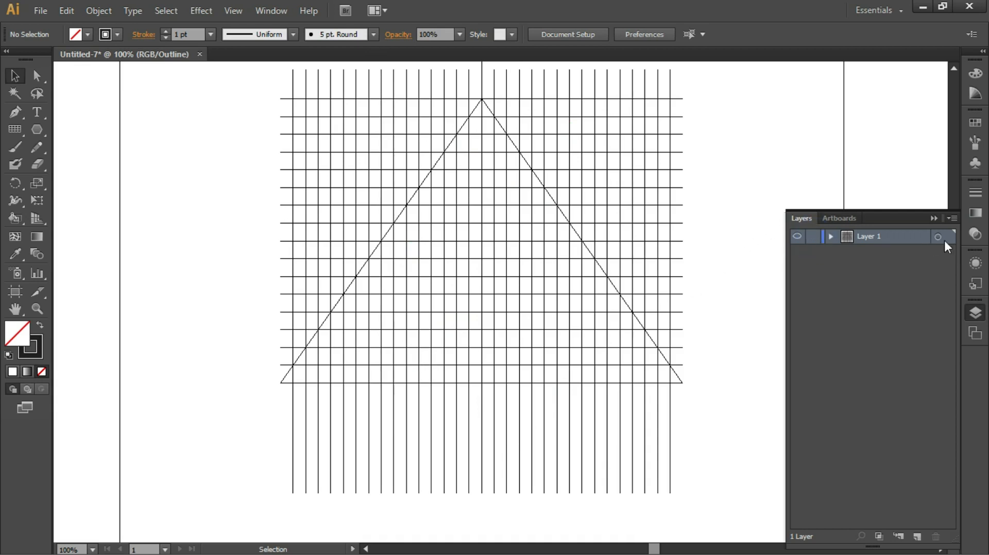
mouse_move(940, 238)
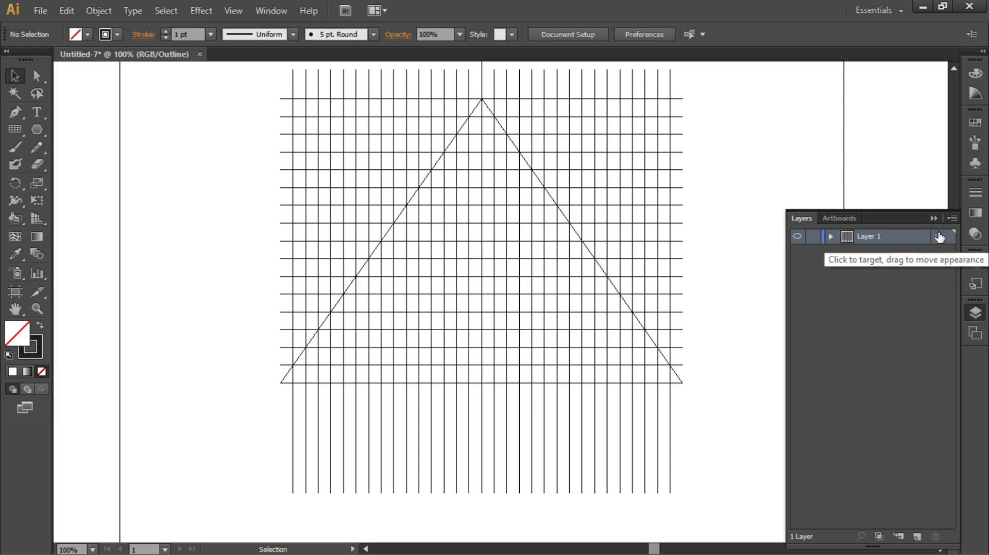
- Target Layer 1's artwork, set its opacity to 30%, recheck it, then deselect
click(940, 237)
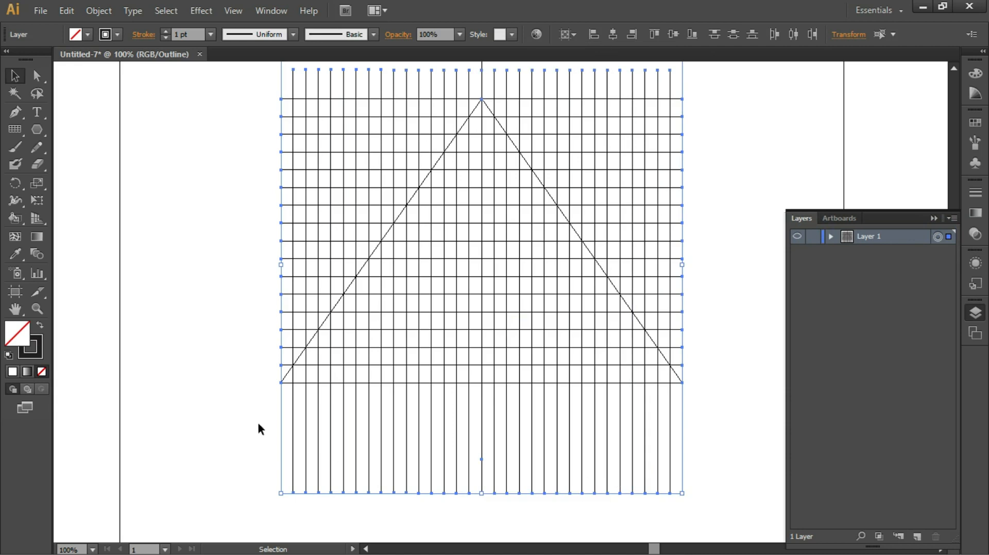
mouse_move(460, 62)
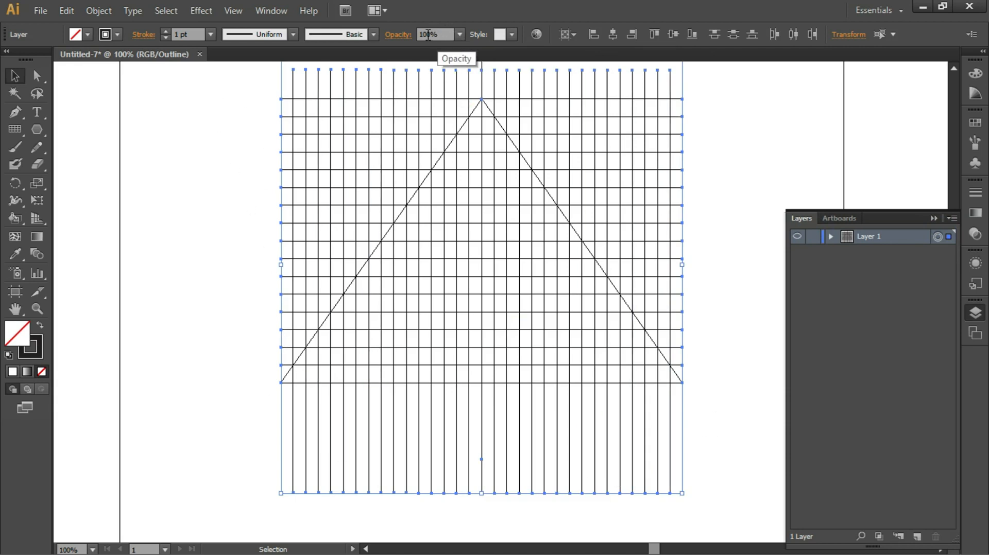
click(427, 34)
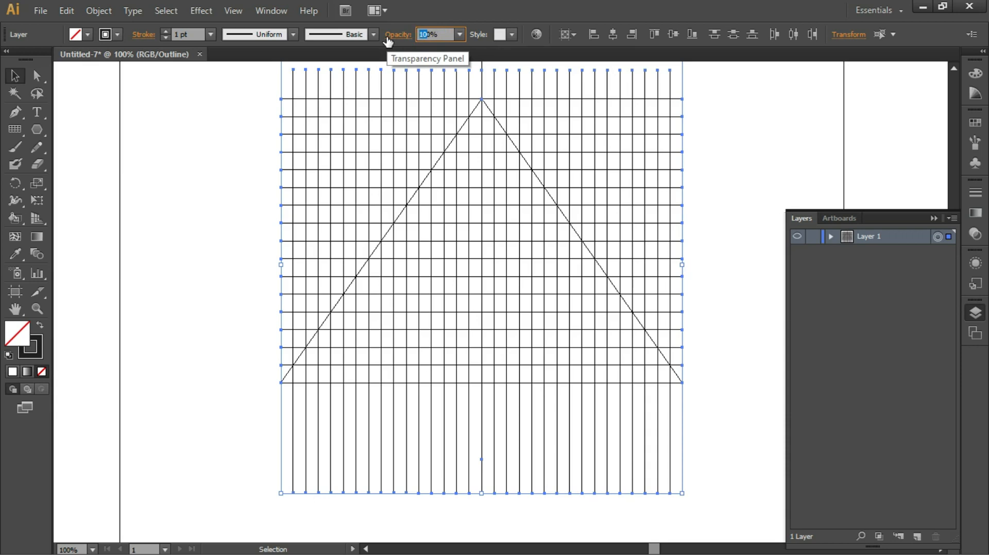
text(30)
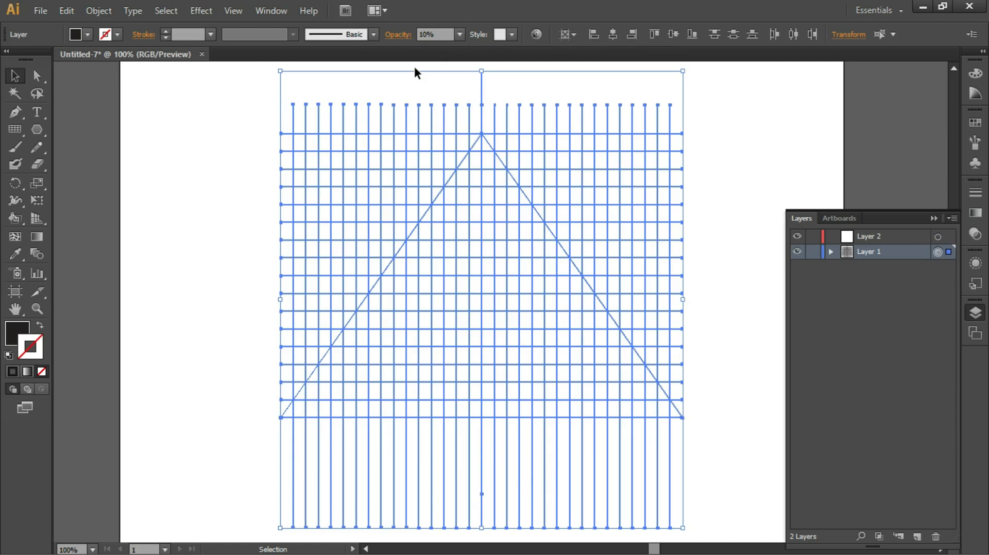
mouse_move(473, 104)
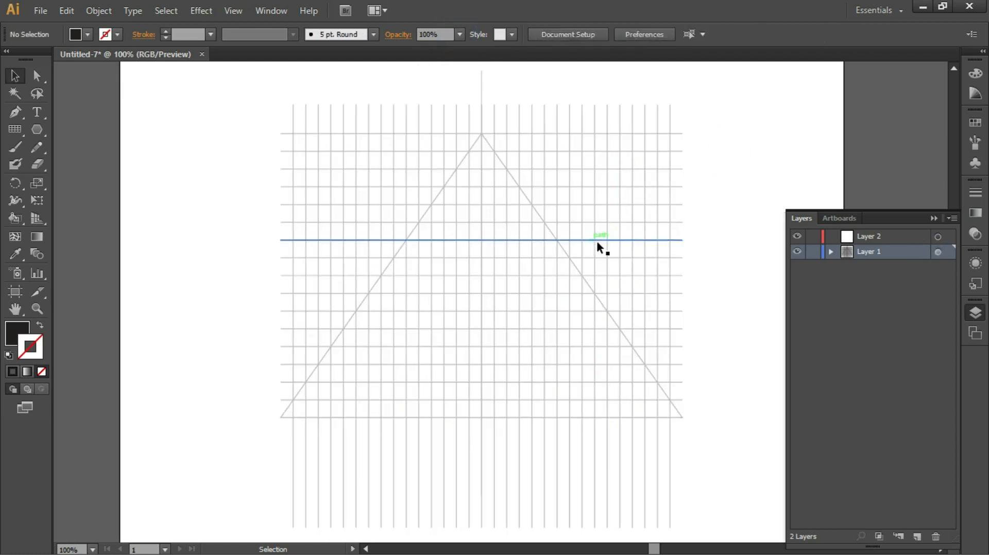
click(938, 252)
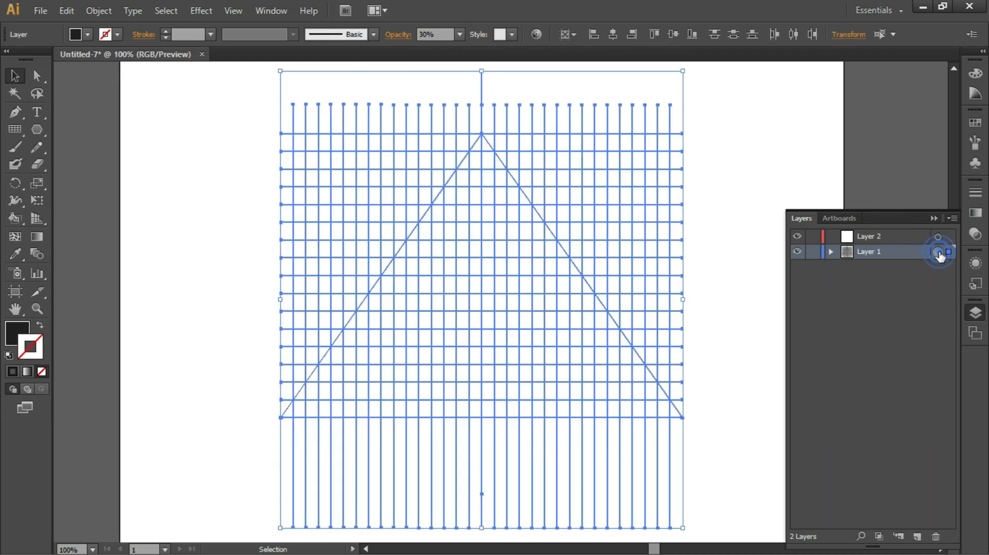
click(458, 34)
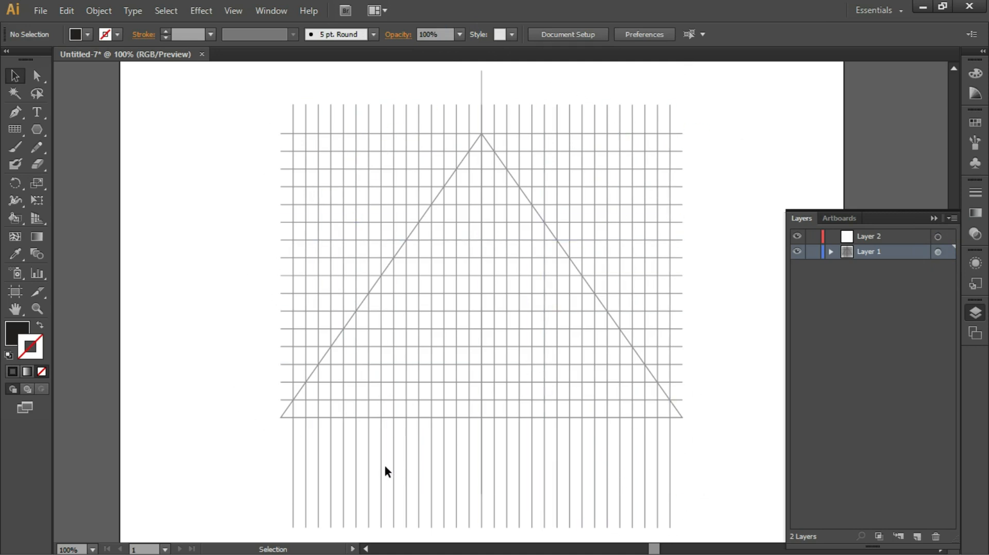
mouse_move(814, 259)
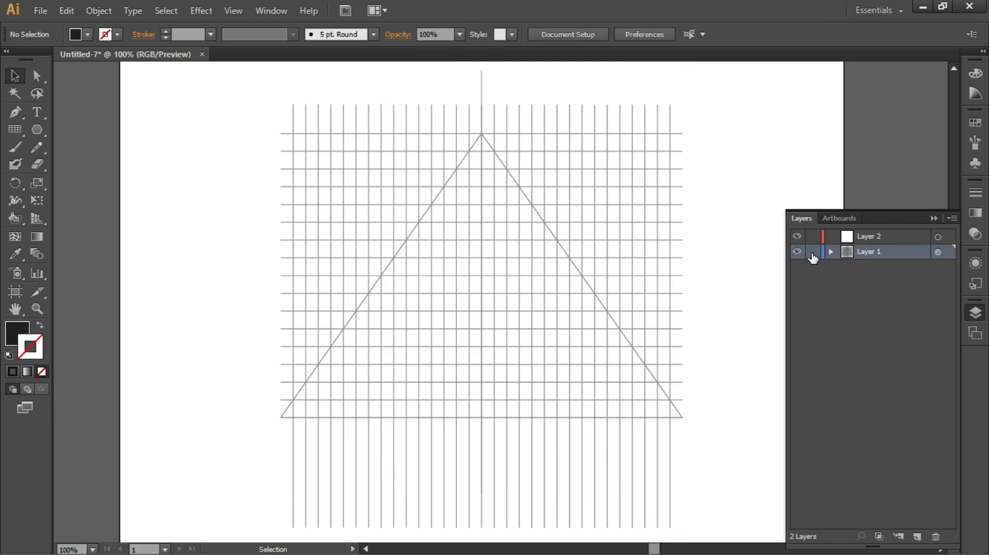
- Lock Layer 1 and set the Pen stroke to a red swatch at 4 pt weight
click(870, 236)
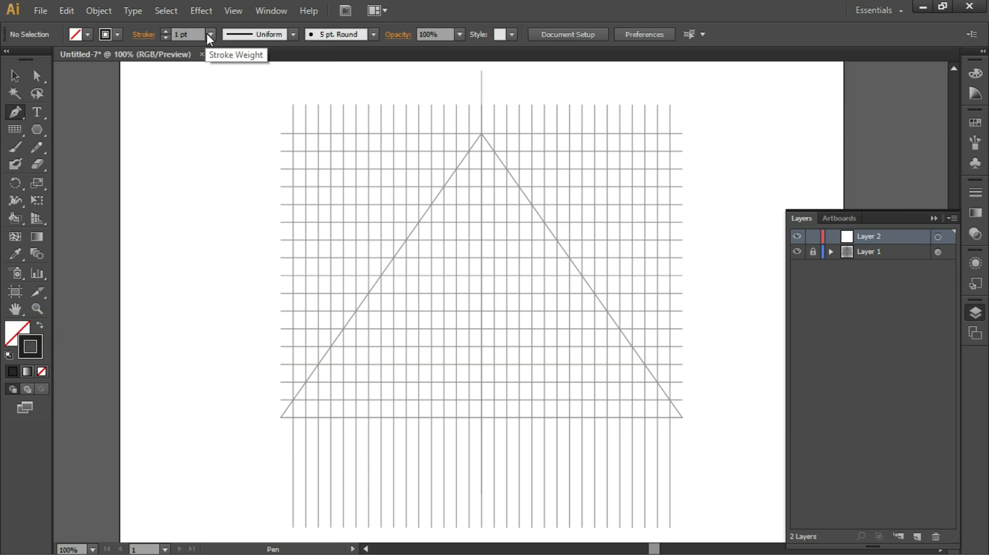
mouse_move(325, 44)
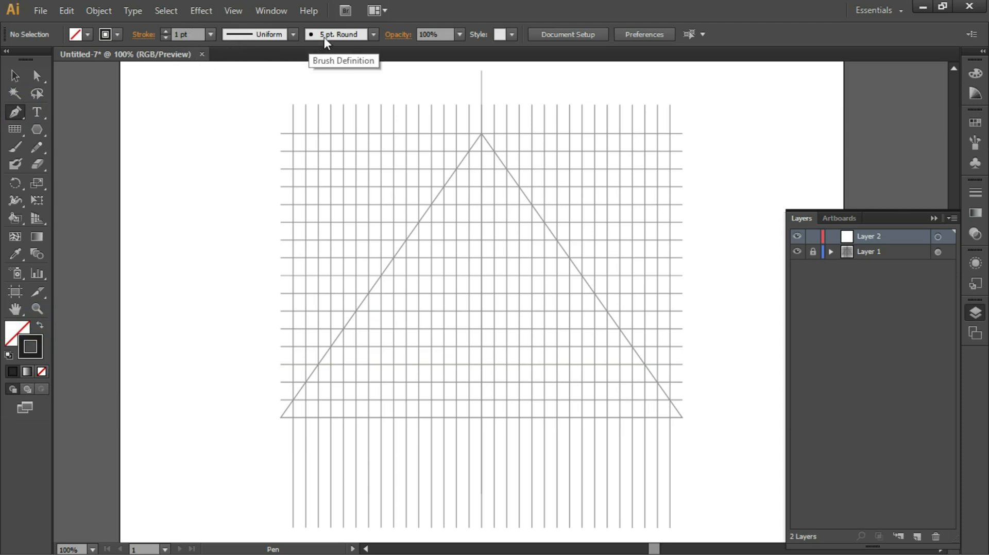
click(105, 34)
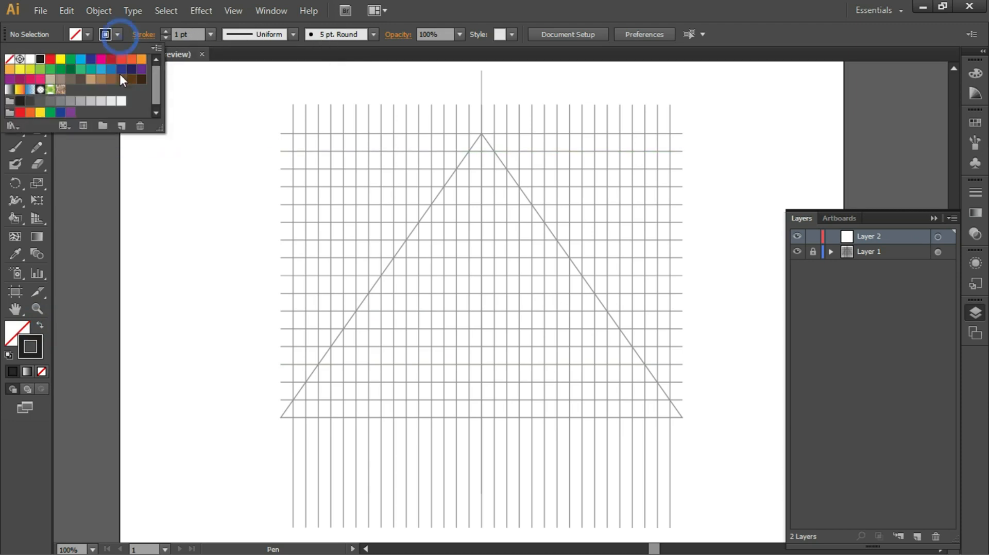
mouse_move(112, 68)
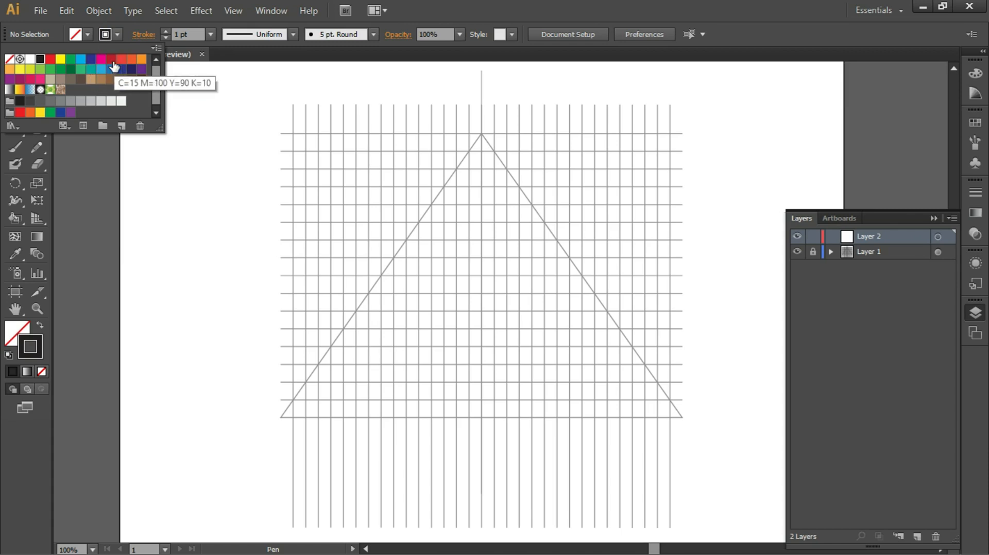
mouse_move(51, 113)
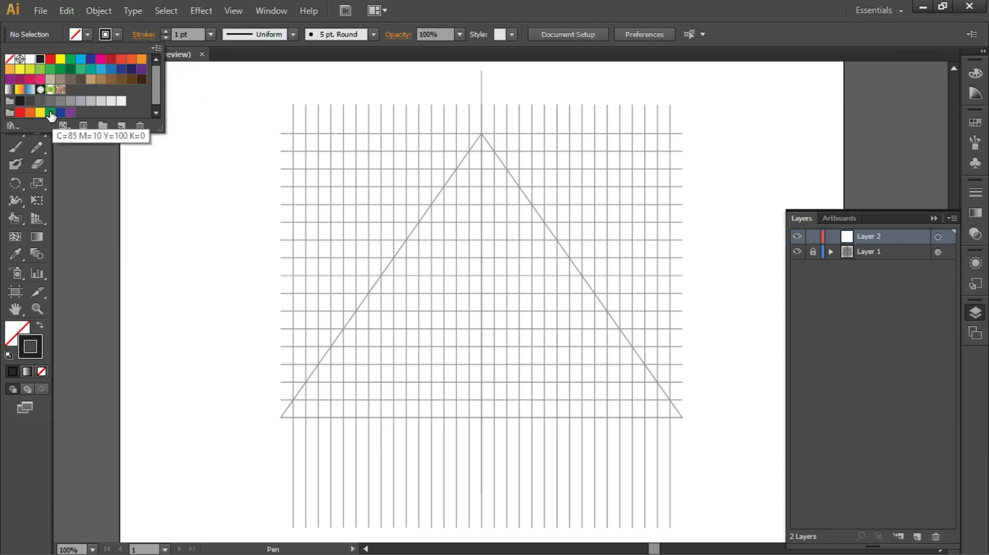
click(112, 59)
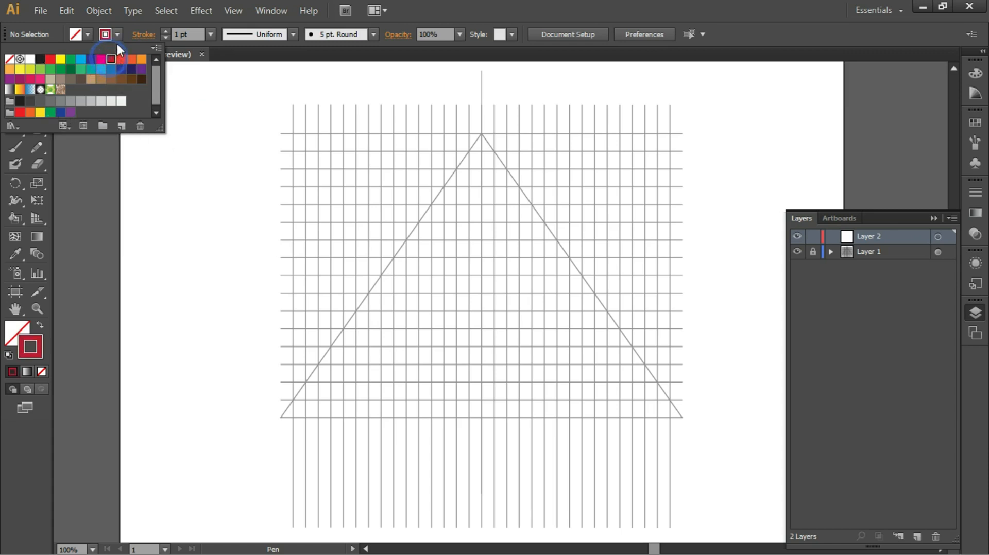
click(210, 34)
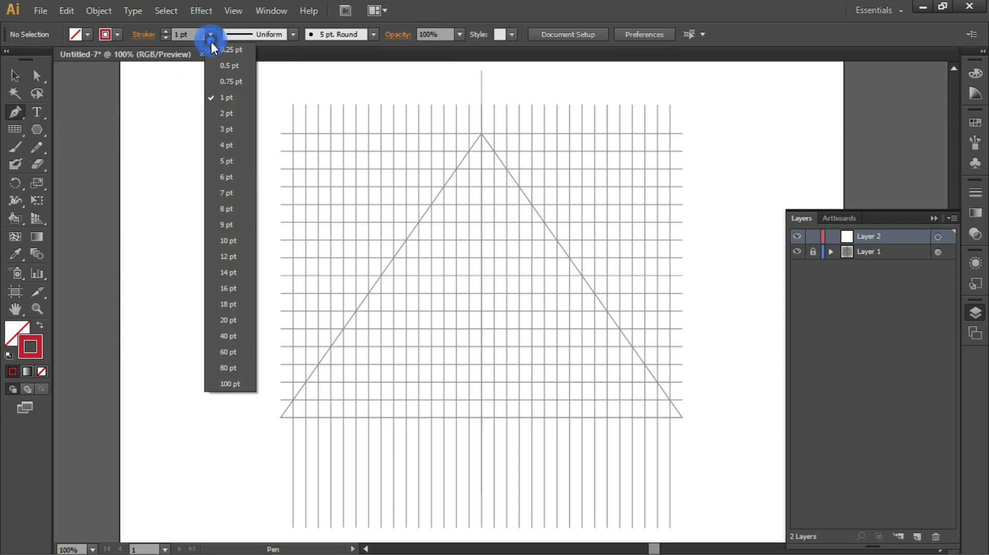
mouse_move(230, 130)
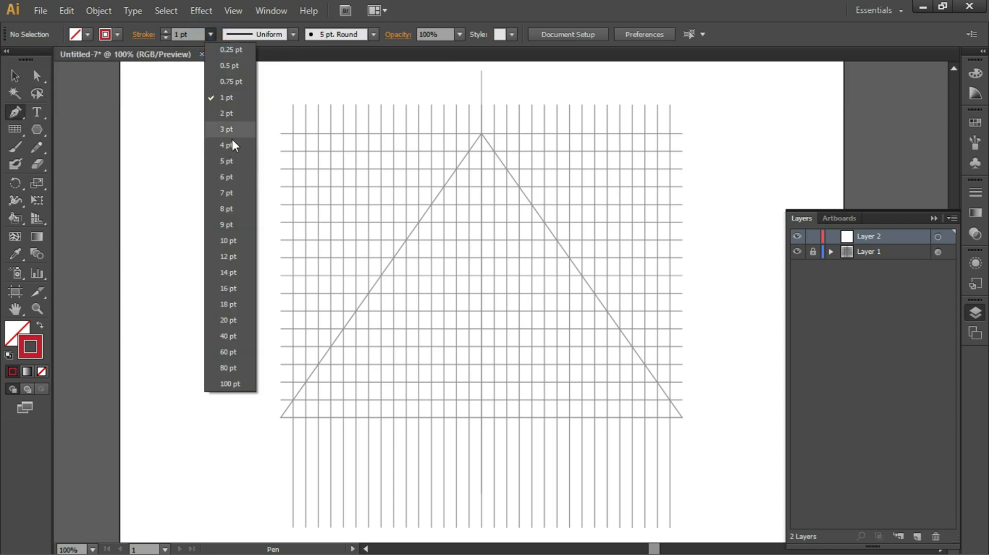
click(227, 145)
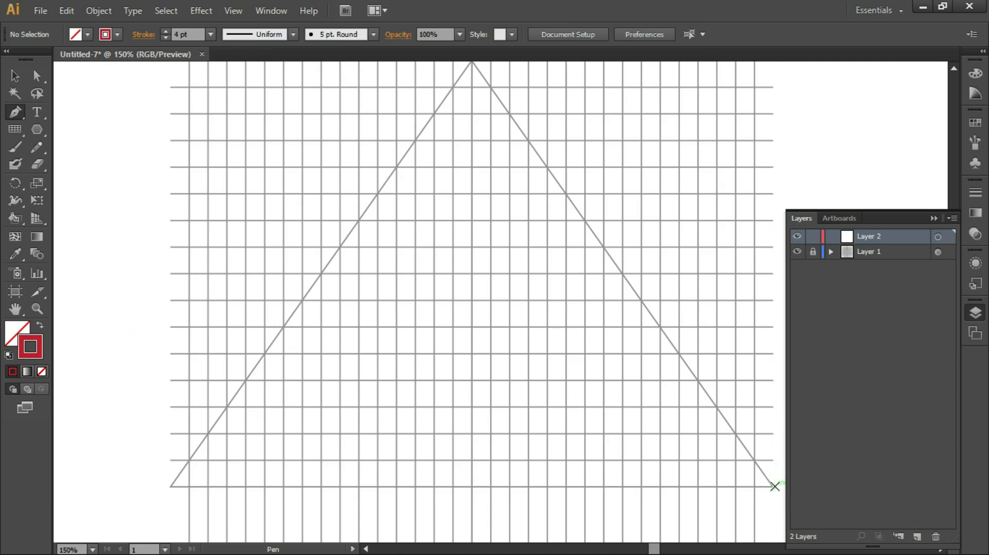
- Place Pen anchor points along grid lines forming an inward triangular spiral, then hide Layer 1
click(169, 486)
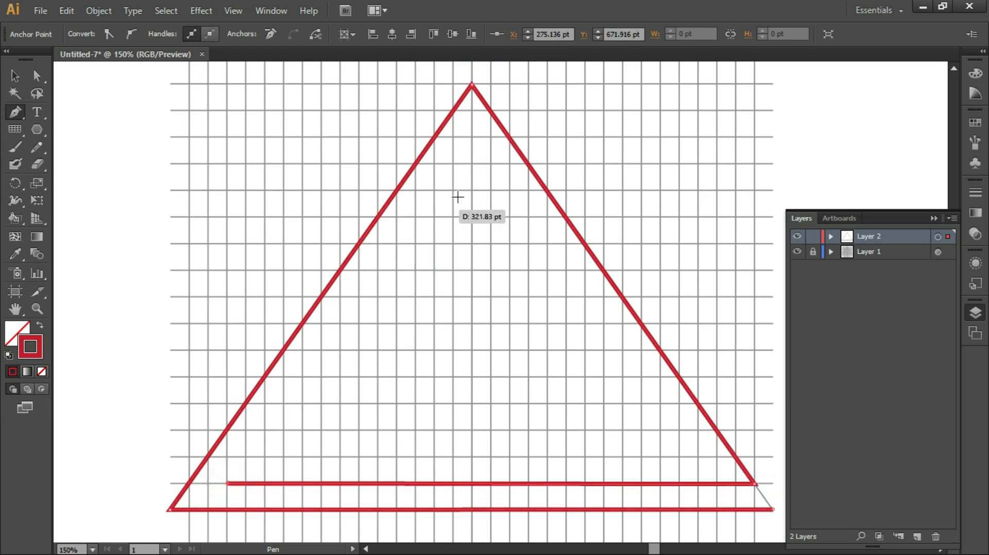
click(471, 139)
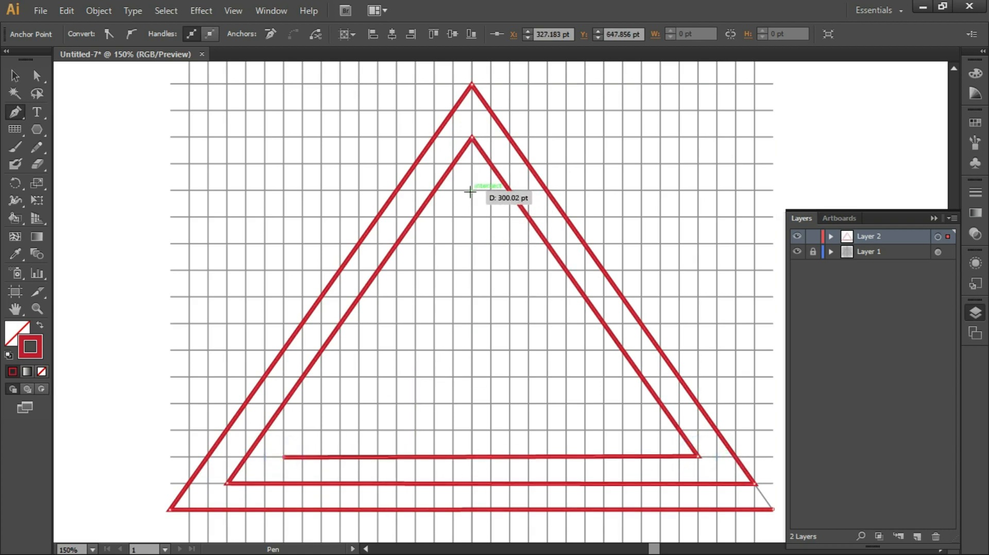
click(639, 429)
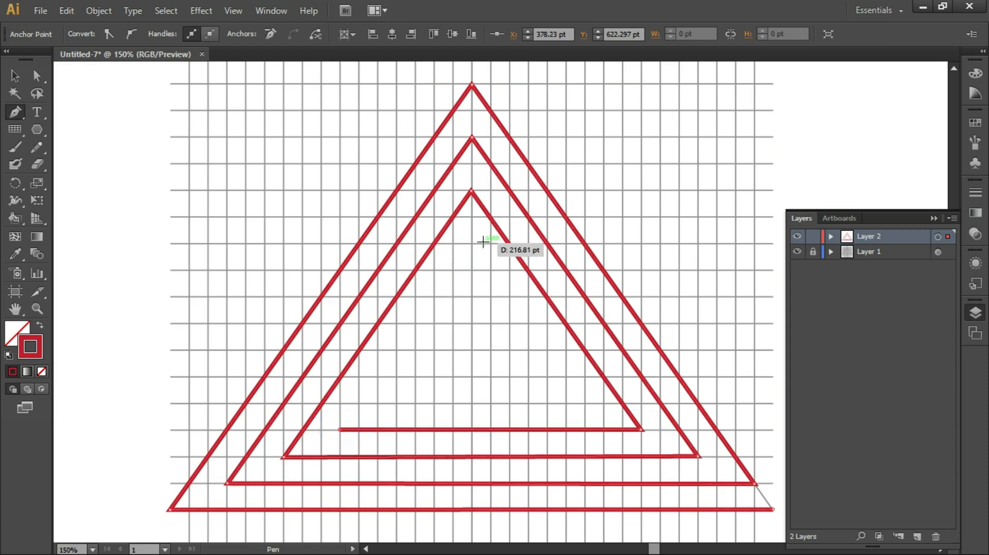
drag(472, 246, 587, 404)
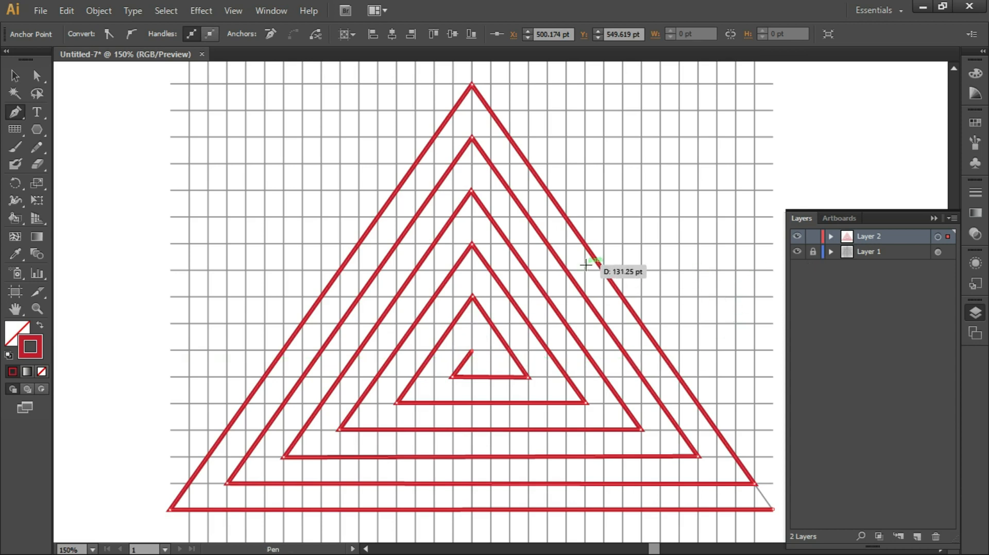
click(797, 252)
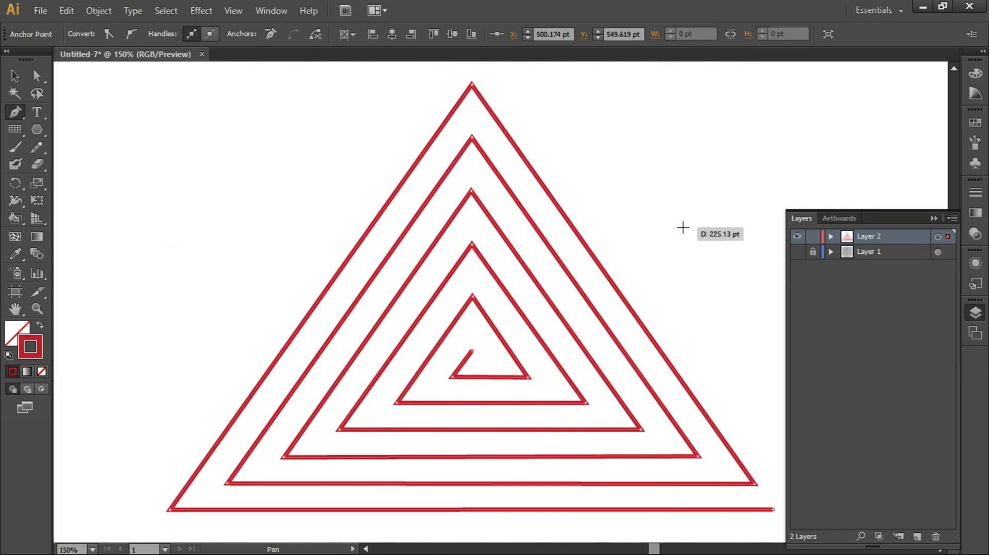
mouse_move(10, 72)
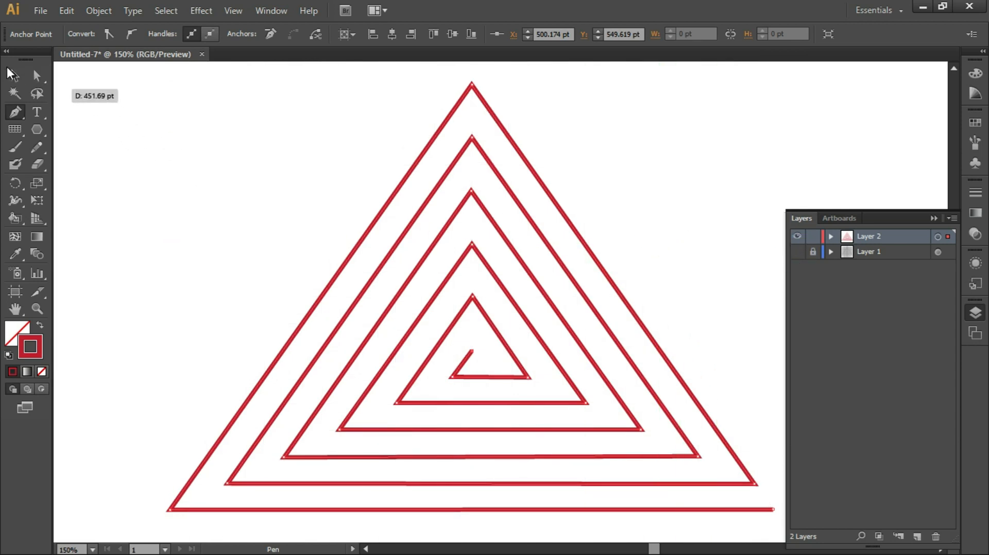